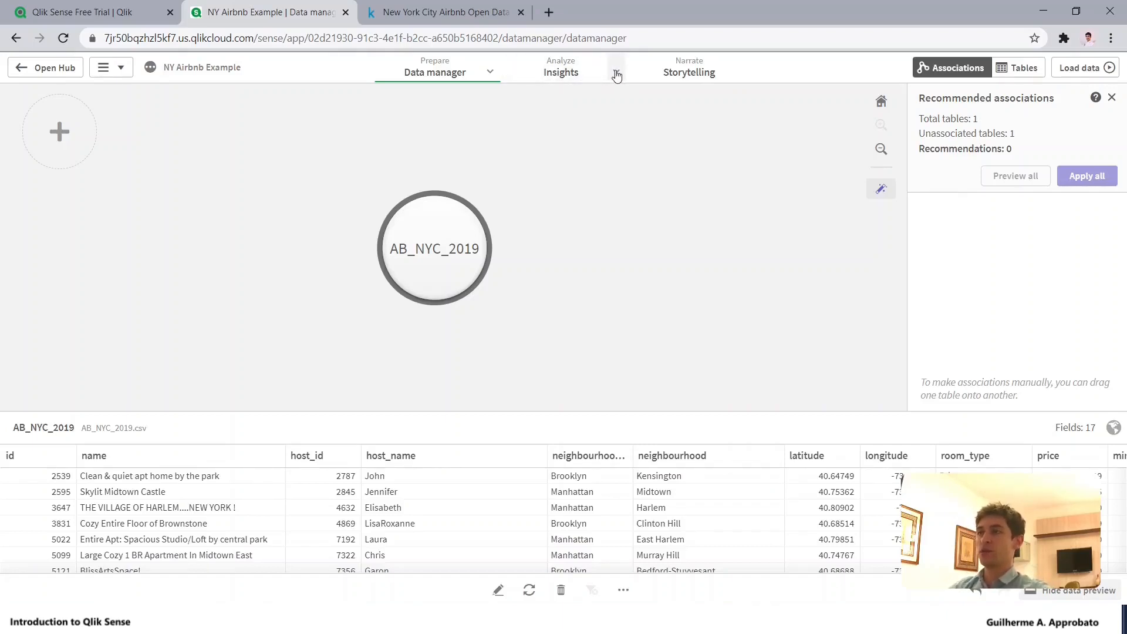
Switch from the data manager to the app's empty sheet 'My new sheet' via Analyze.
{"action": "left_click", "coordinate": [615, 72]}
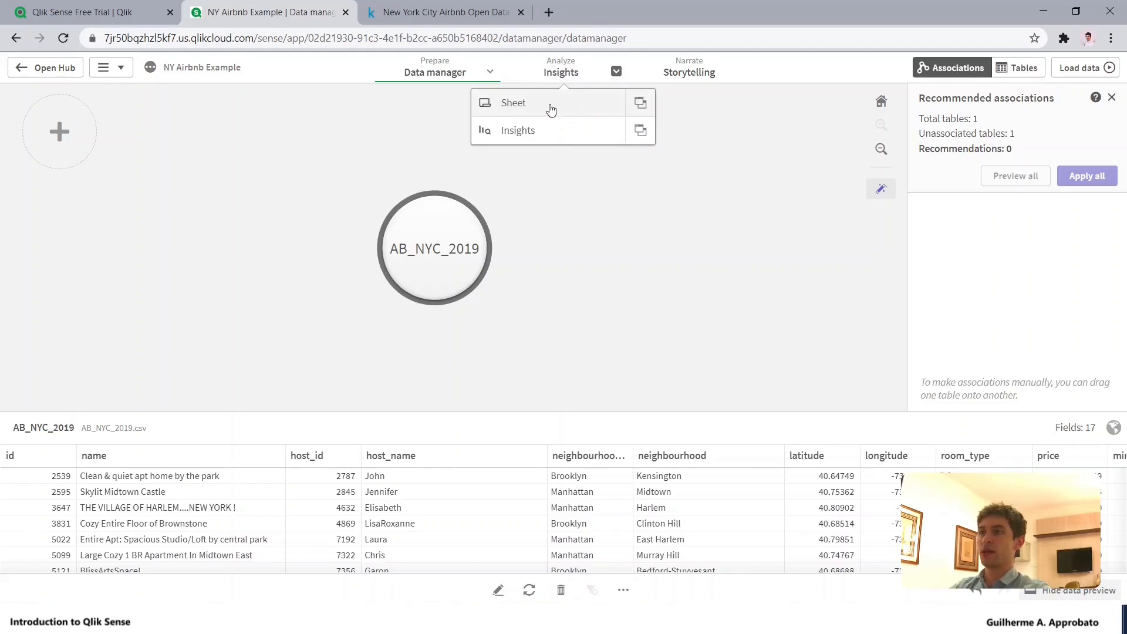
{"action": "left_click", "coordinate": [513, 102]}
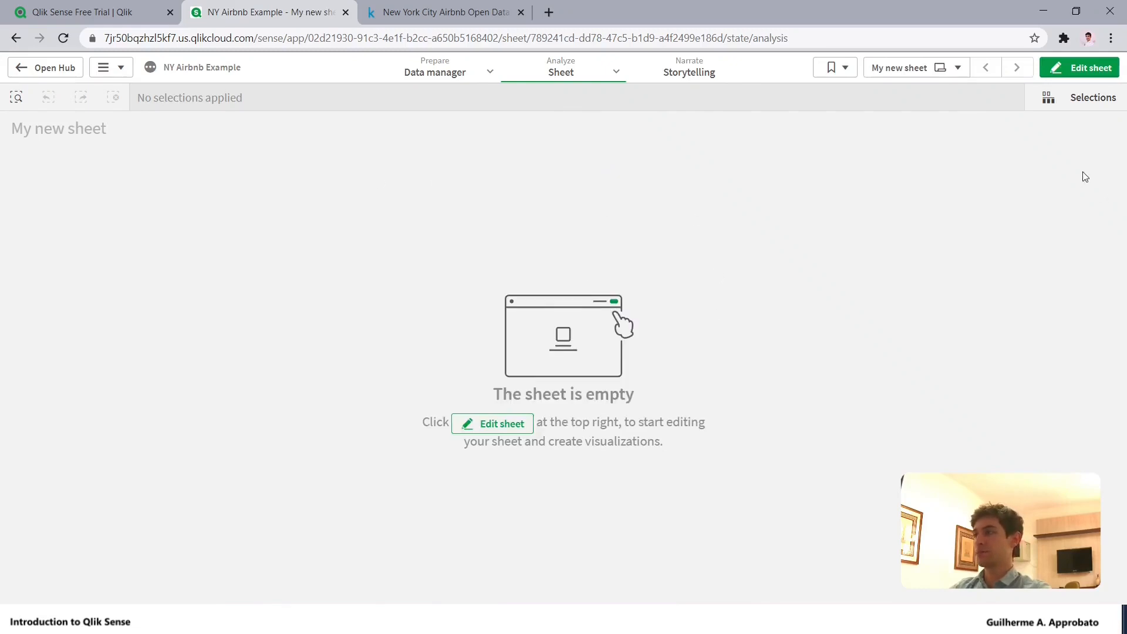
Enter edit mode and browse Master items and Custom objects before returning to Charts.
{"action": "left_click", "coordinate": [1080, 67]}
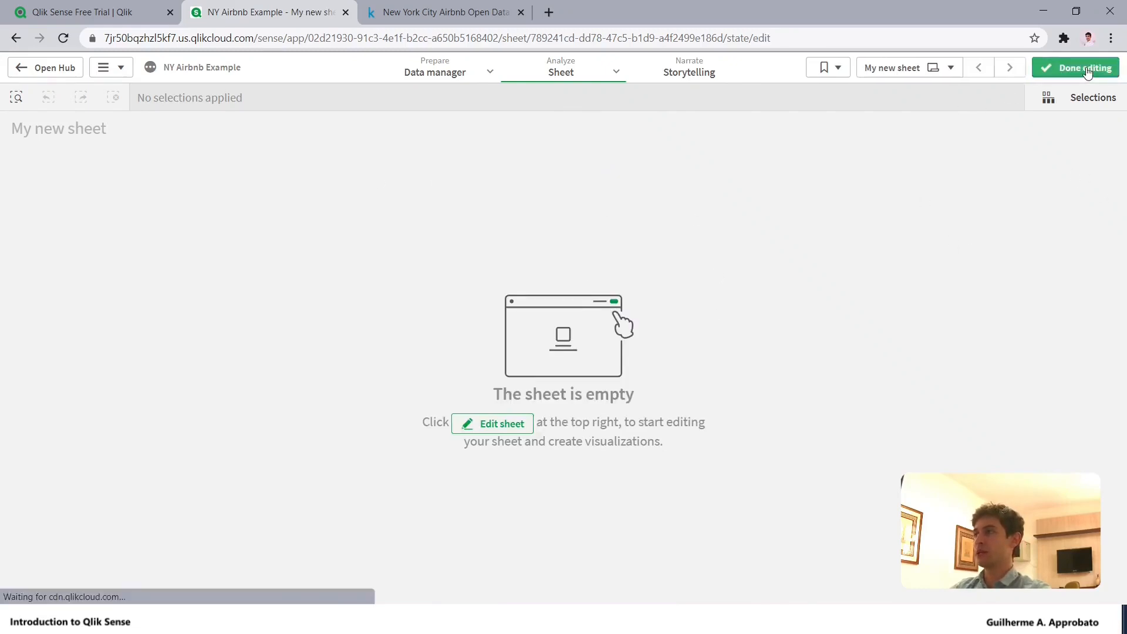
{"action": "left_click", "coordinate": [491, 423]}
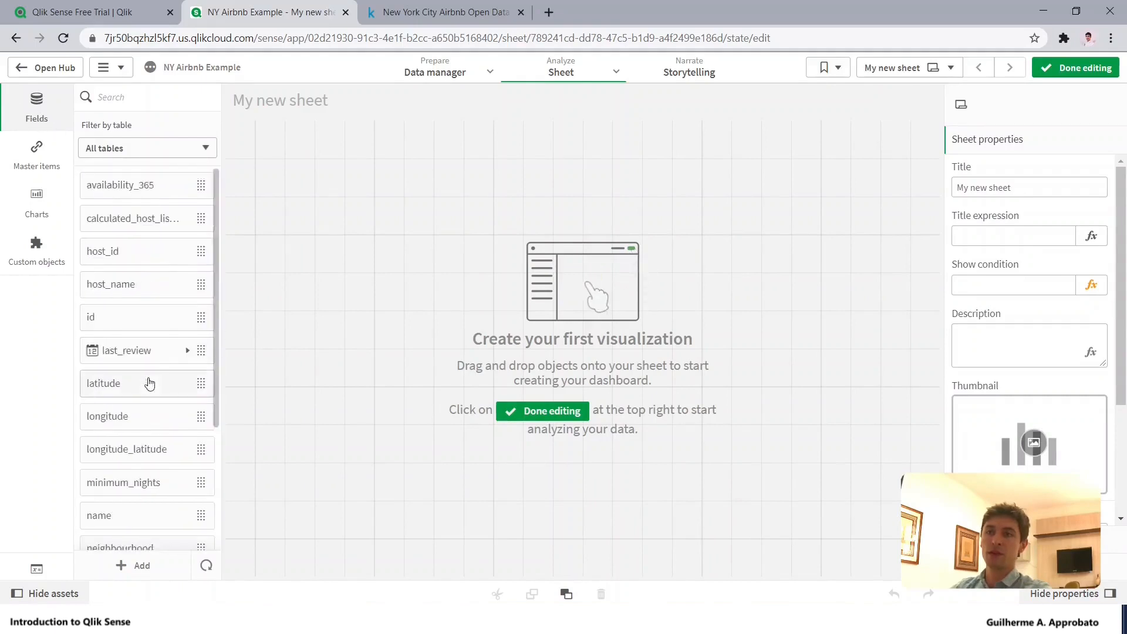
{"action": "left_click", "coordinate": [37, 155]}
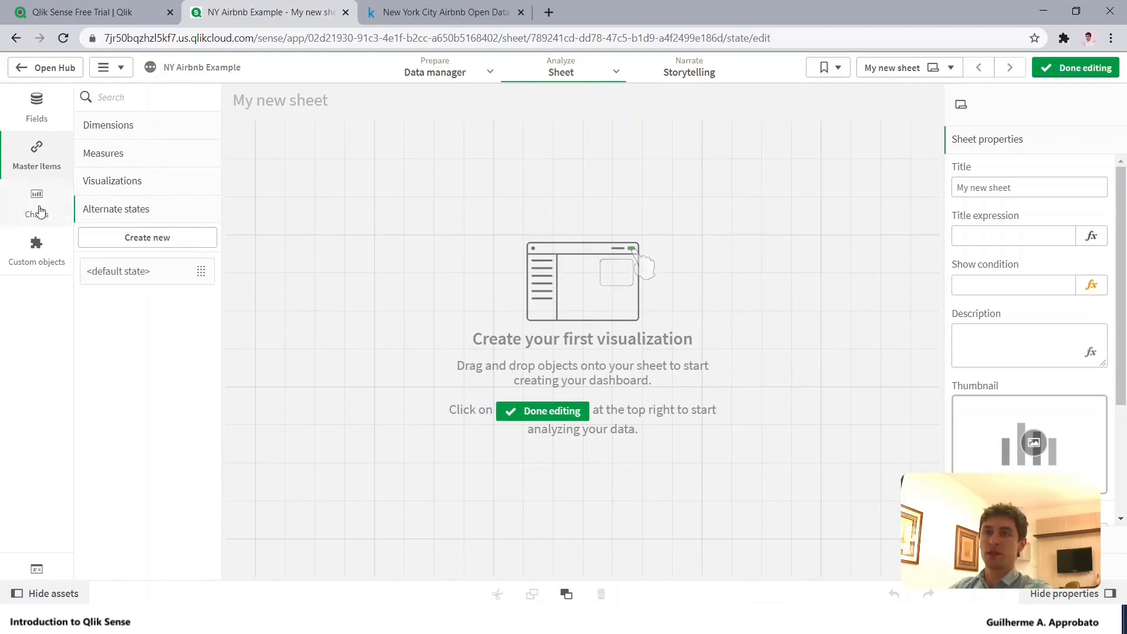
{"action": "left_click", "coordinate": [36, 201]}
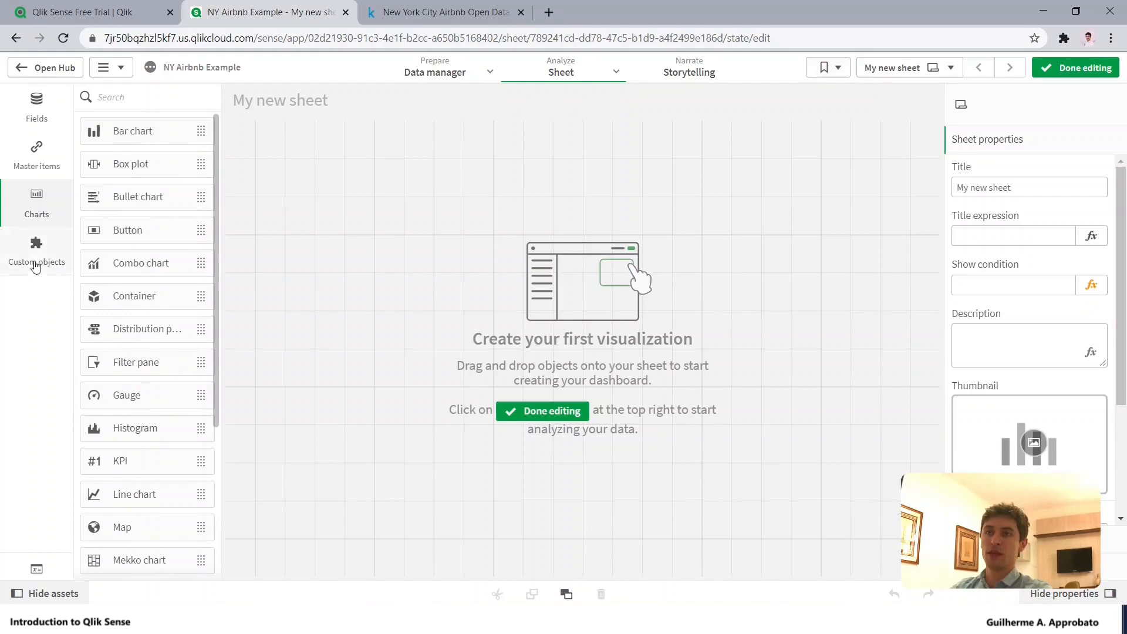
{"action": "left_click", "coordinate": [36, 250]}
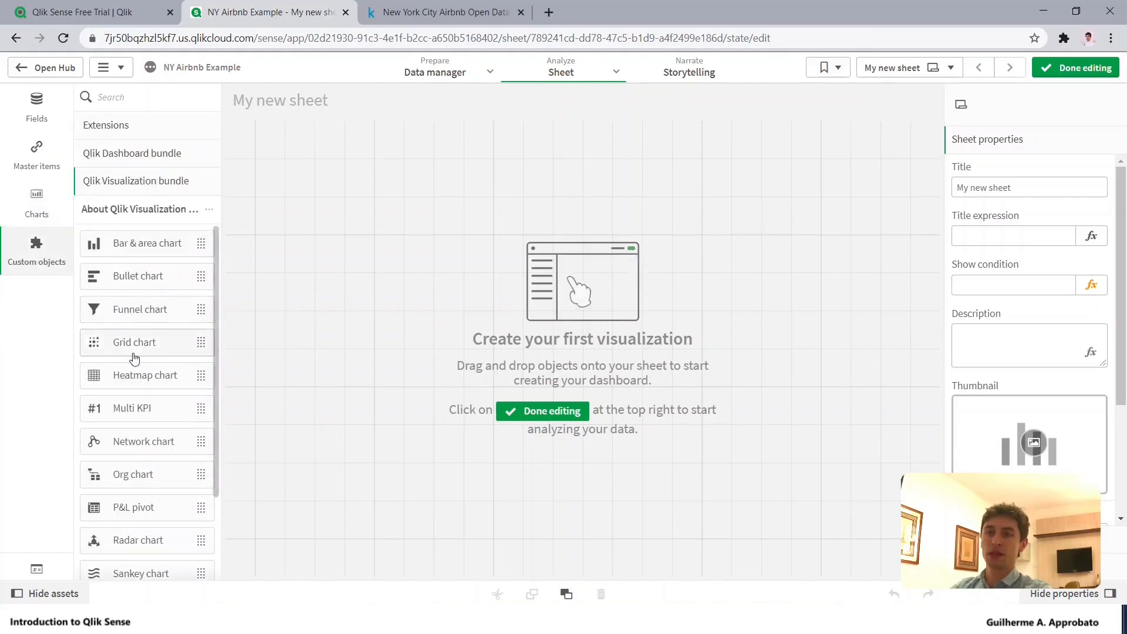
{"action": "left_click", "coordinate": [37, 204]}
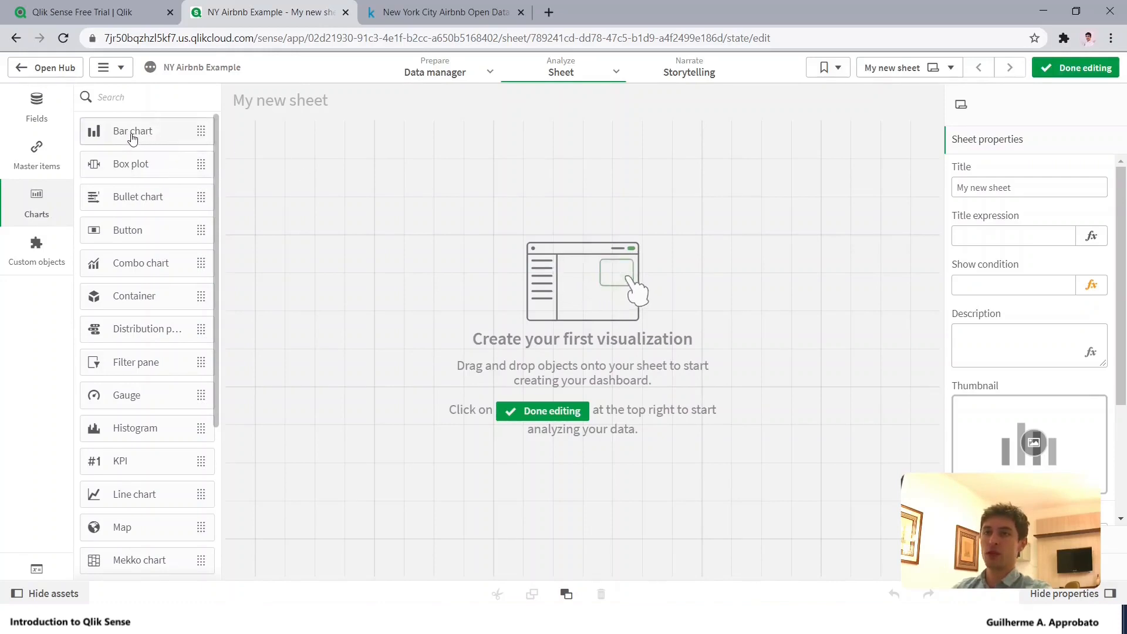
Drop an empty bar chart onto the sheet's top-left quadrant.
{"action": "left_click_drag", "start_coordinate": [133, 130], "coordinate": [374, 190]}
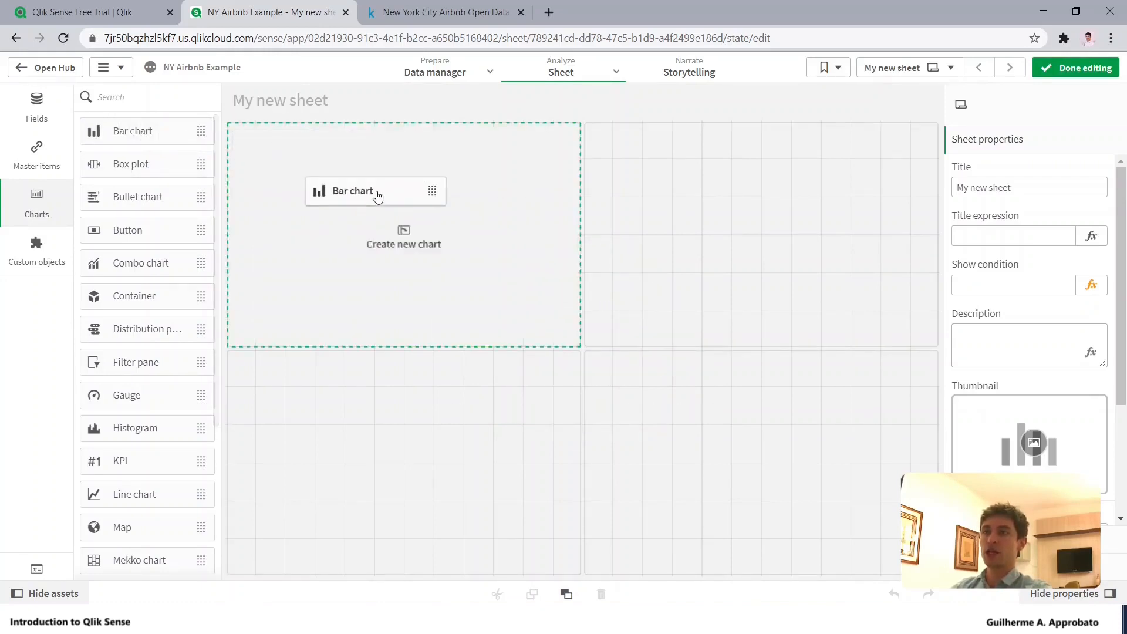
{"action": "left_click", "coordinate": [350, 190]}
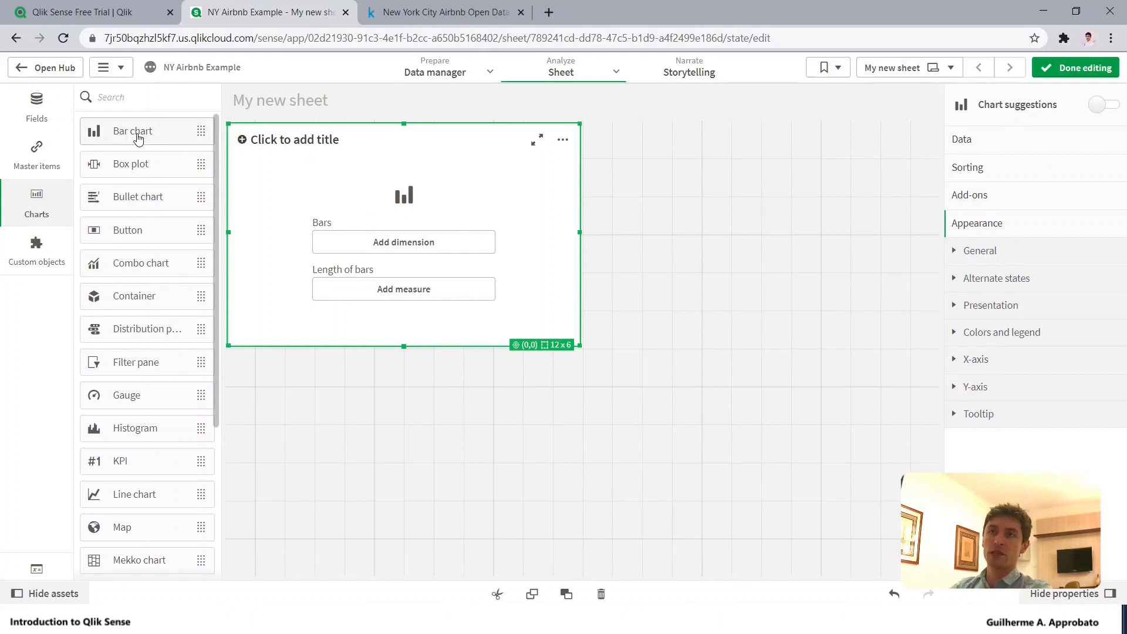
{"action": "mouse_move", "coordinate": [151, 188]}
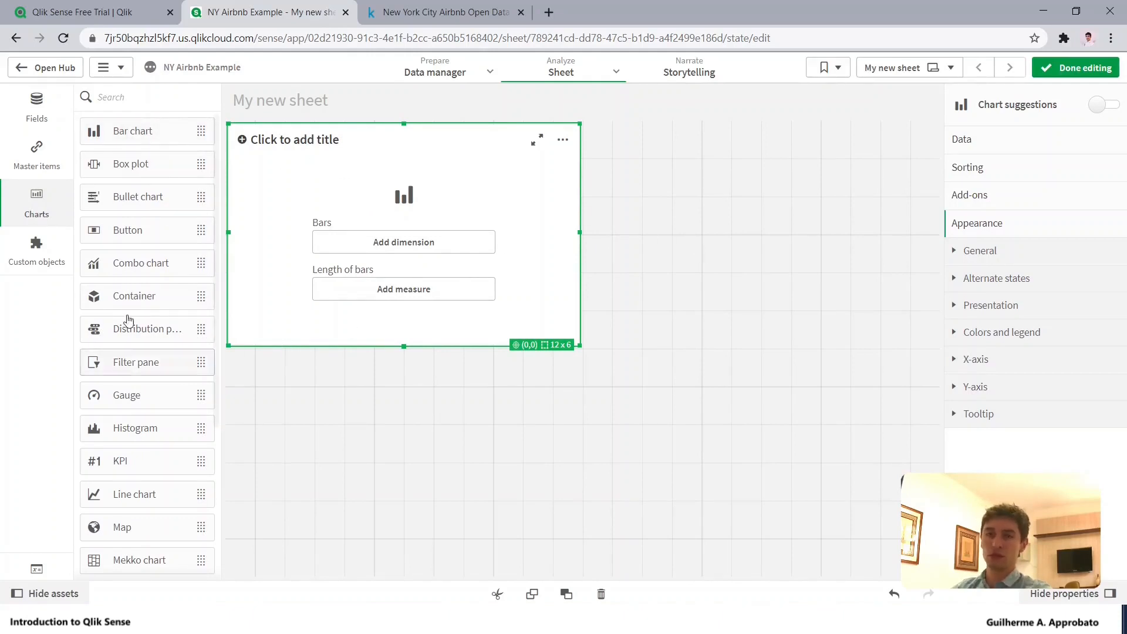
{"action": "scroll", "scroll_direction": "down", "scroll_amount": 3}
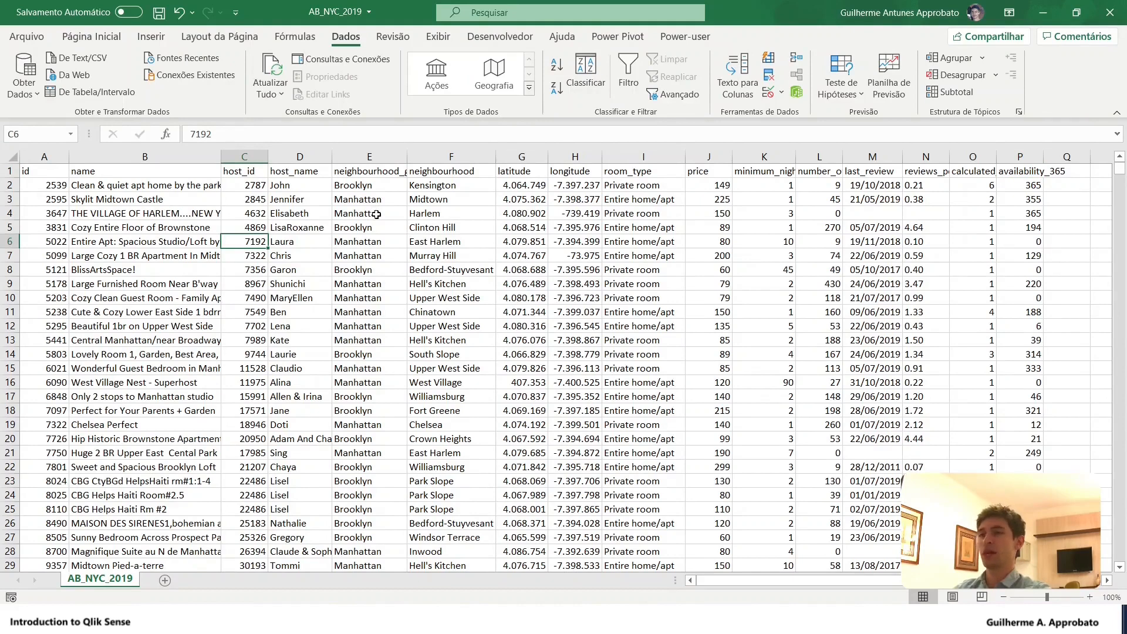
Widen Excel column E so neighbourhood_group reads fully, then return to the Qlik Sense sheet.
{"action": "left_click_drag", "start_coordinate": [406, 171], "coordinate": [434, 165]}
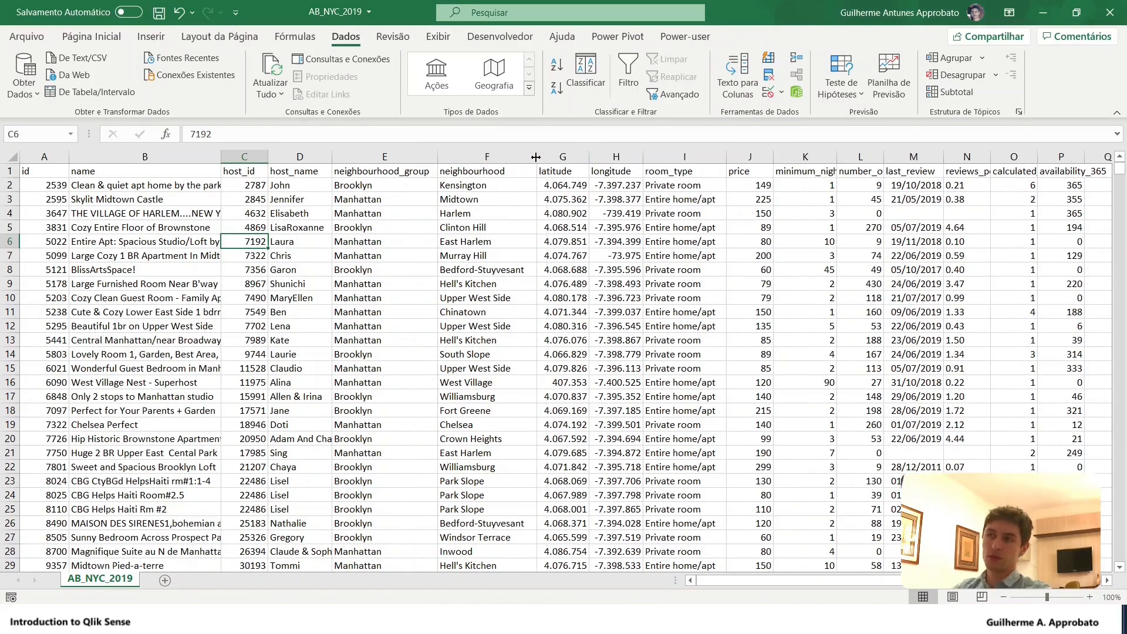
{"action": "left_click", "coordinate": [486, 156]}
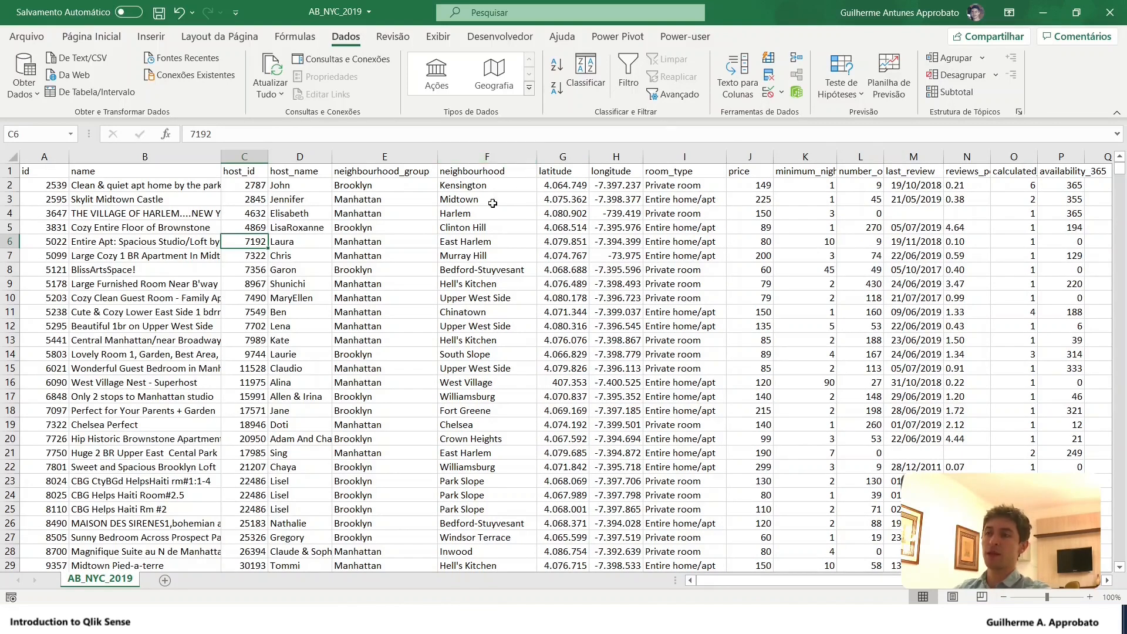
{"action": "left_click", "coordinate": [266, 11]}
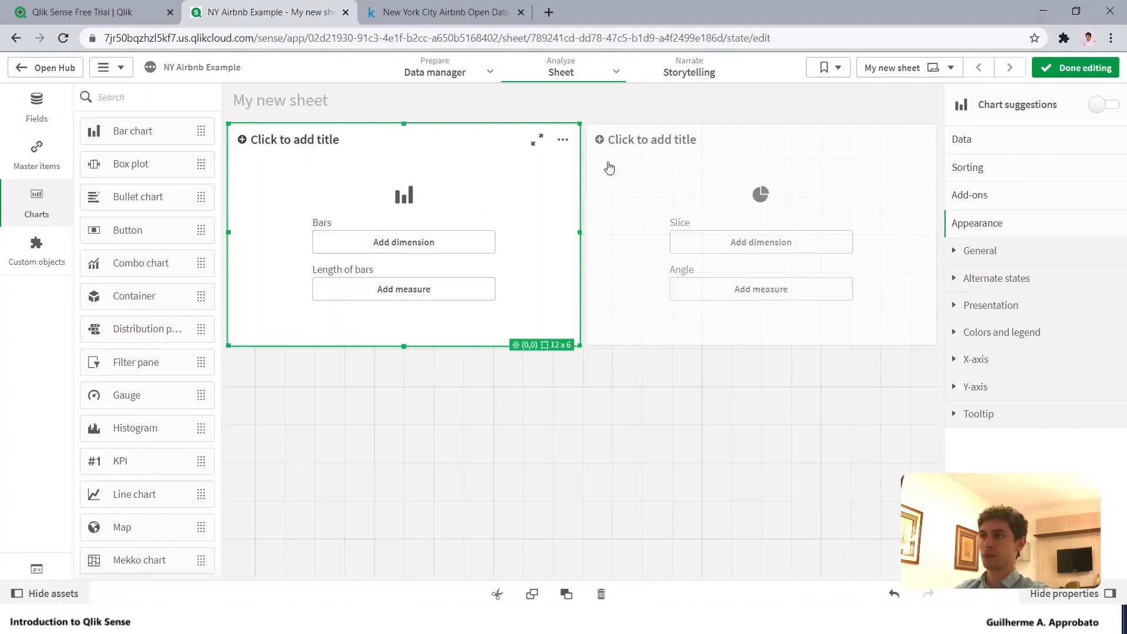
{"action": "mouse_move", "coordinate": [407, 287]}
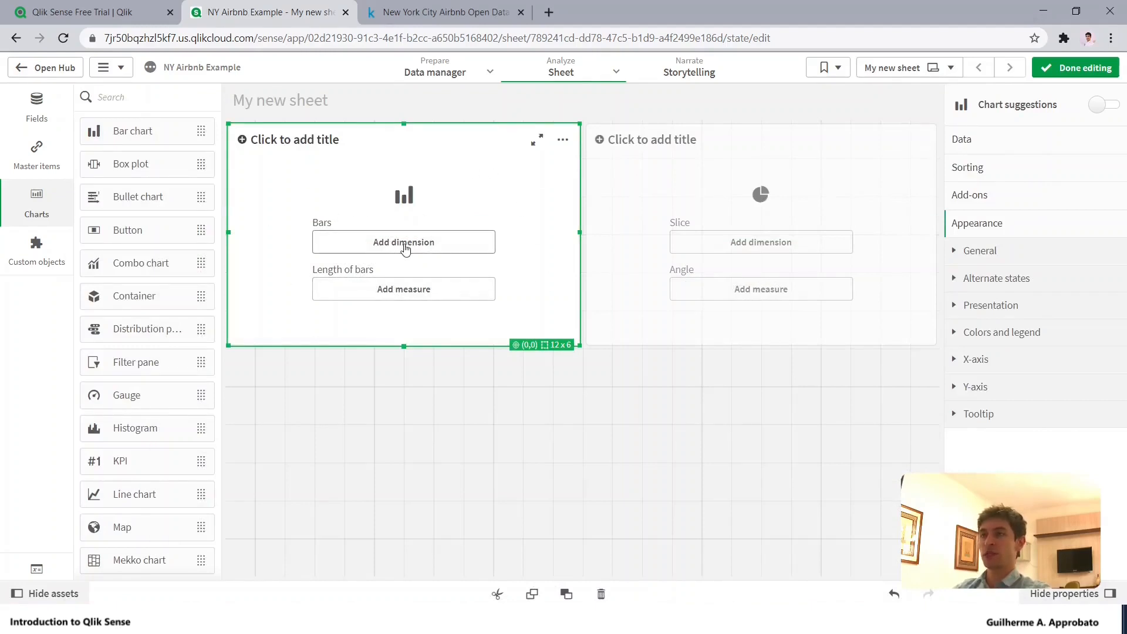
Add neighbourhood as the bar chart's dimension, found by searching 'neigh'.
{"action": "left_click", "coordinate": [403, 242]}
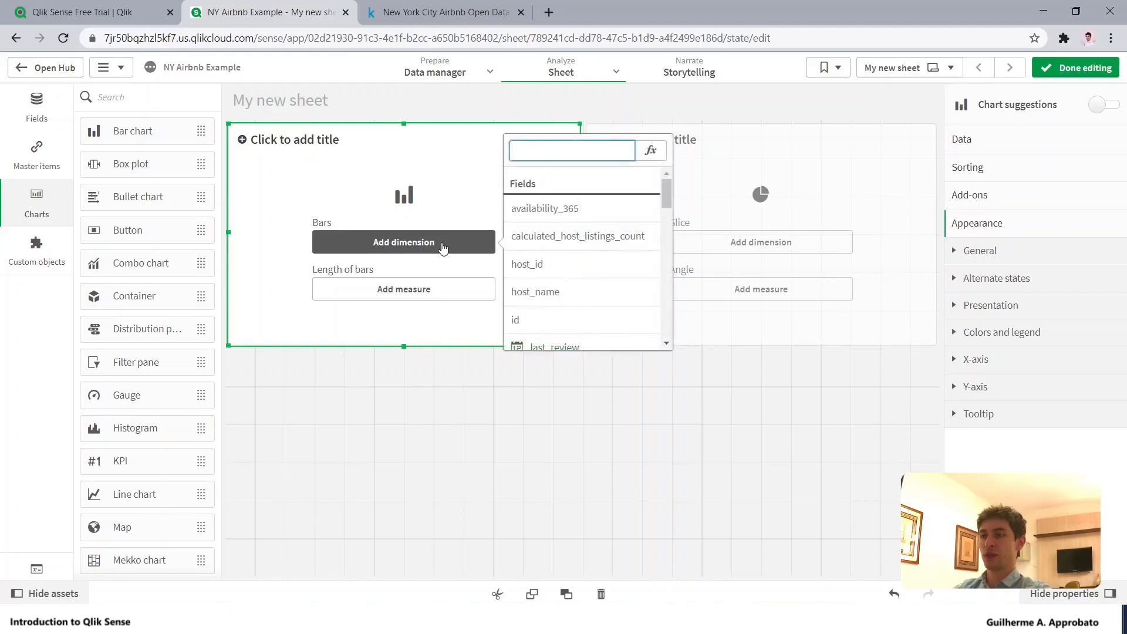
{"action": "type", "text": "neigh"}
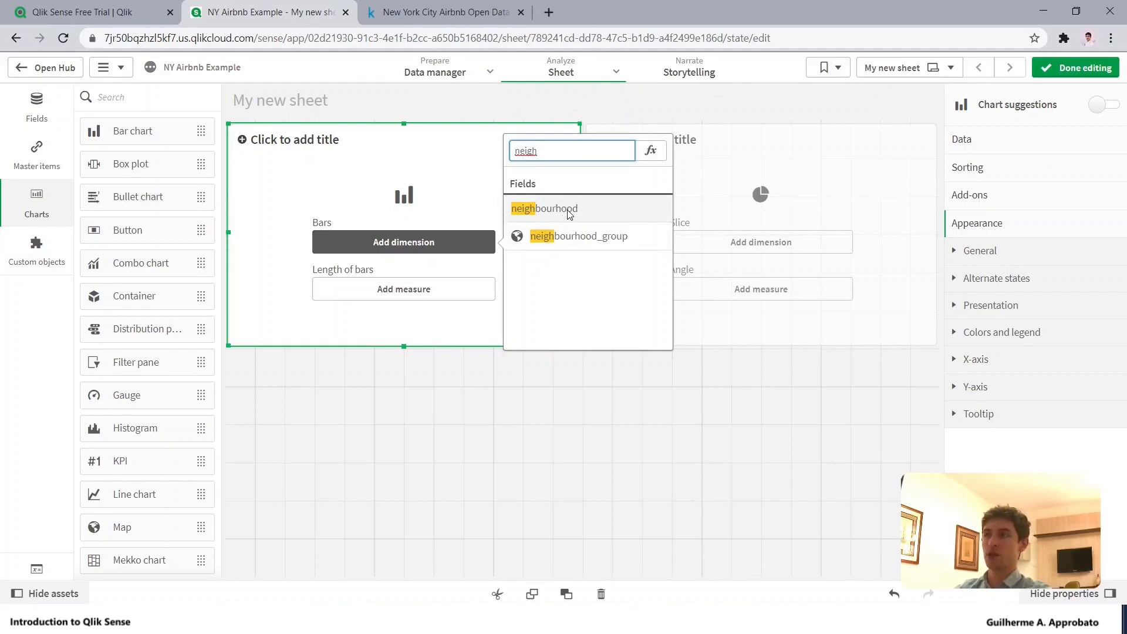
{"action": "left_click", "coordinate": [544, 209]}
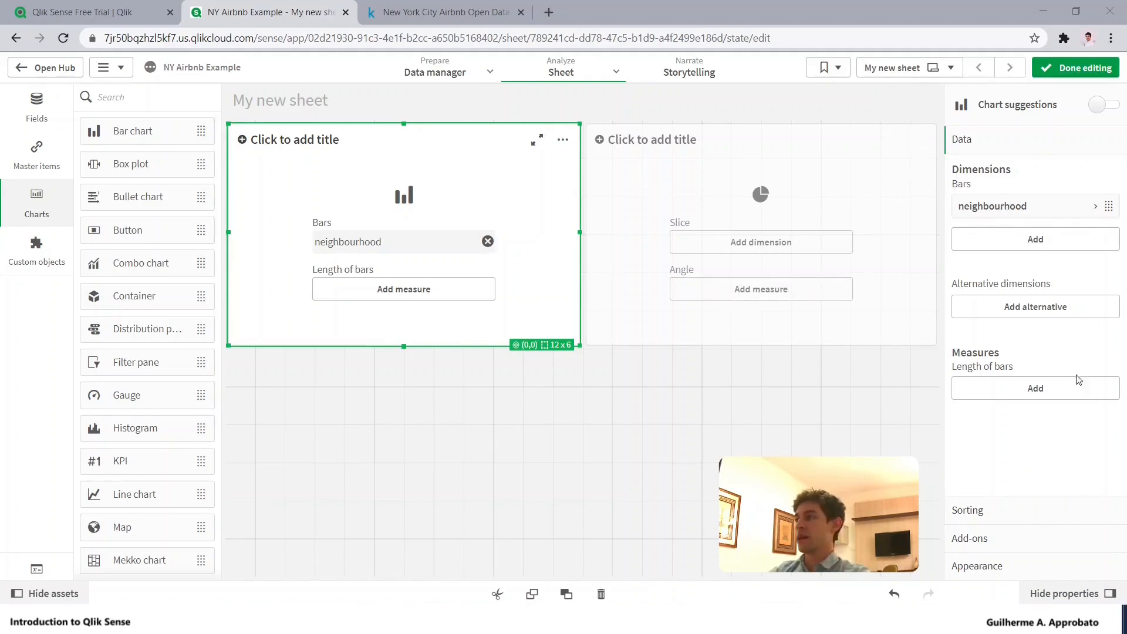
{"action": "mouse_move", "coordinate": [546, 175]}
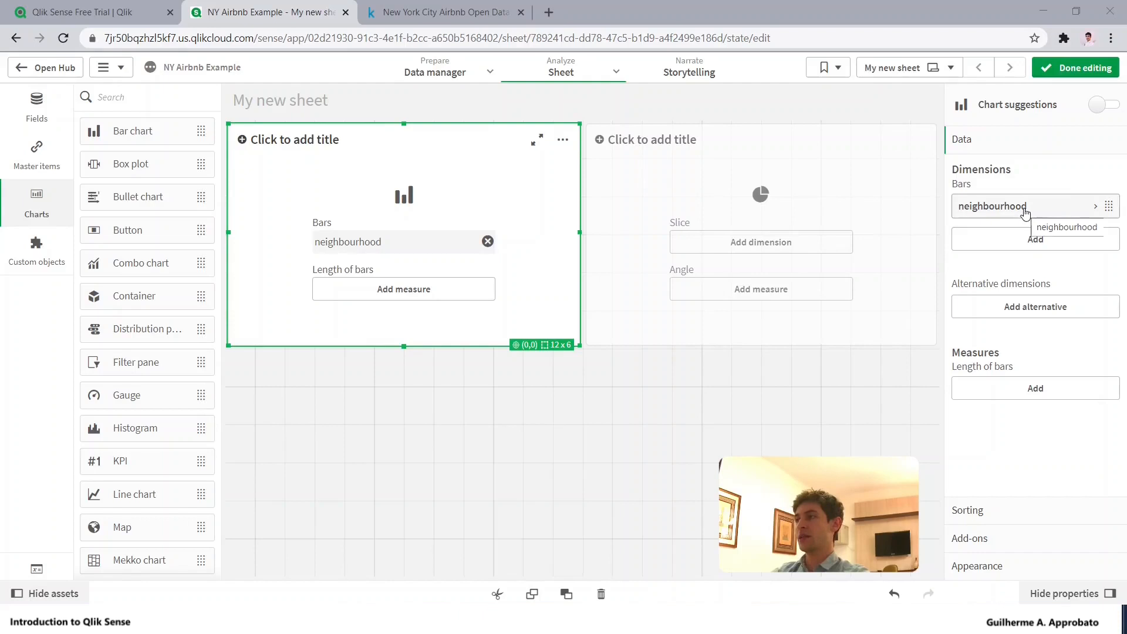
Label the neighbourhood dimension 'Neighbourhood' with a capital N.
{"action": "left_click", "coordinate": [991, 207]}
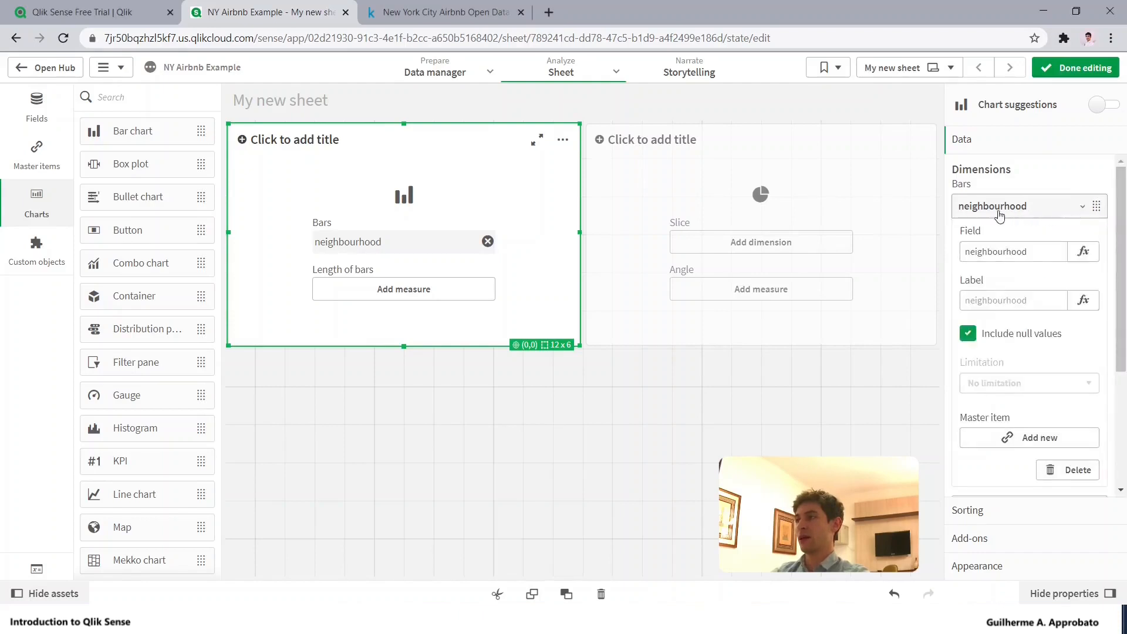
{"action": "left_click", "coordinate": [1012, 300]}
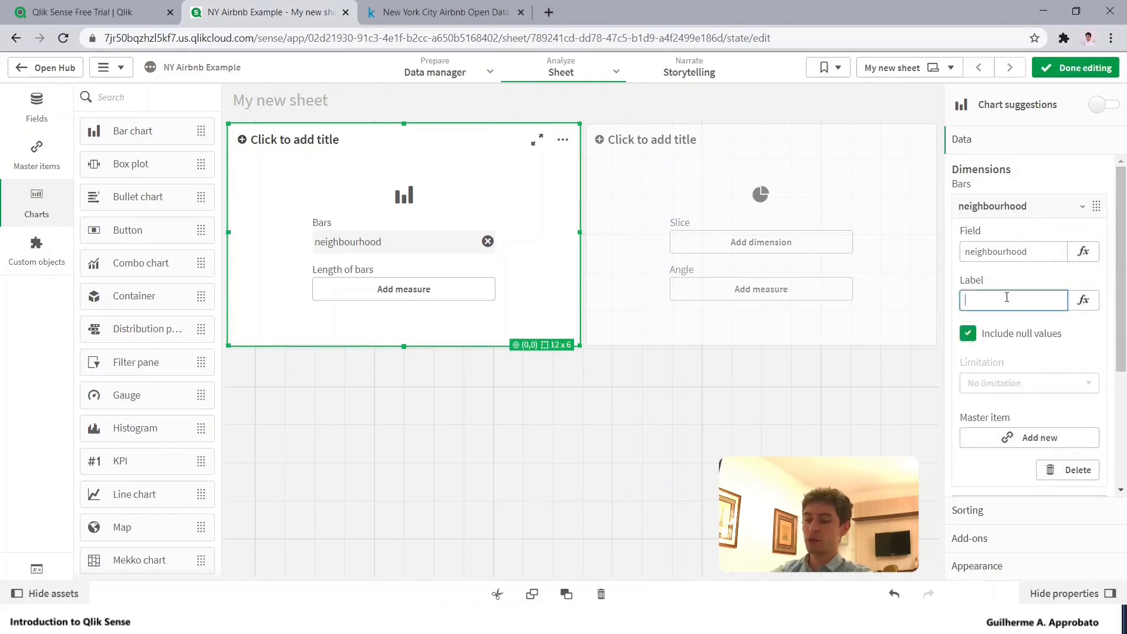
{"action": "type", "text": "N"}
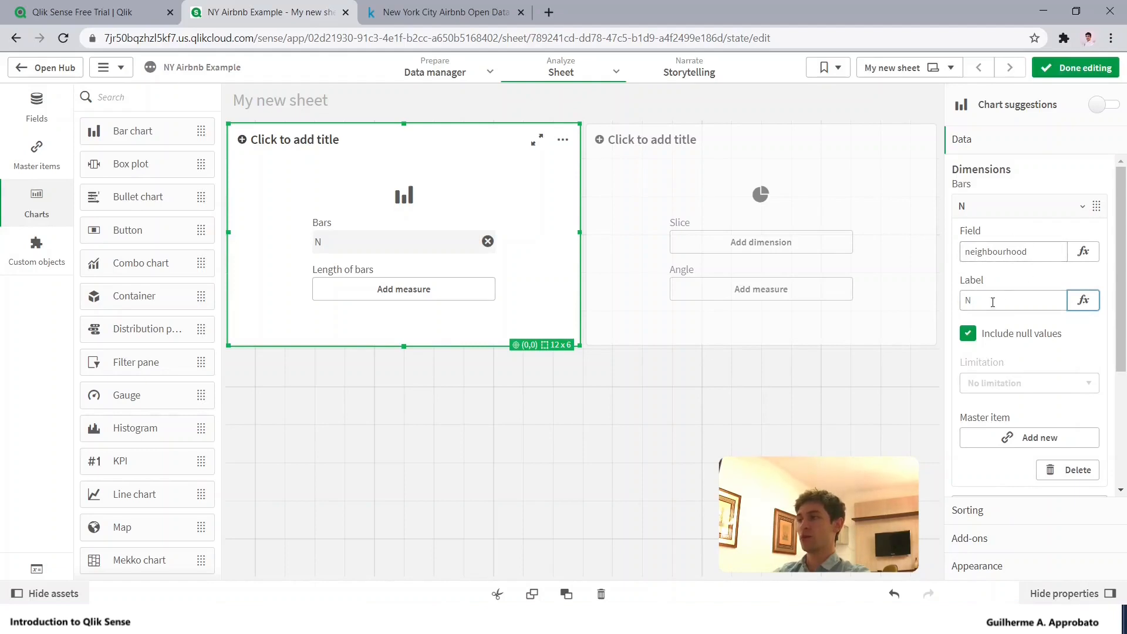
{"action": "type", "text": "Neighbourhood"}
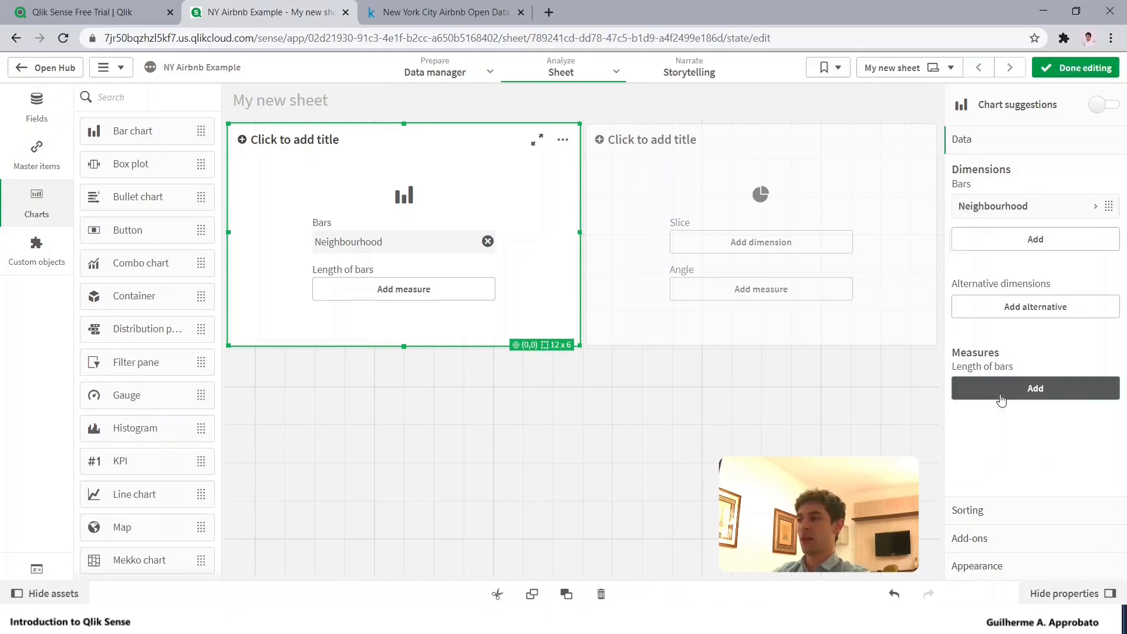
Add Avg(price) as the bar length measure so bars show average price per neighbourhood.
{"action": "left_click", "coordinate": [1035, 389]}
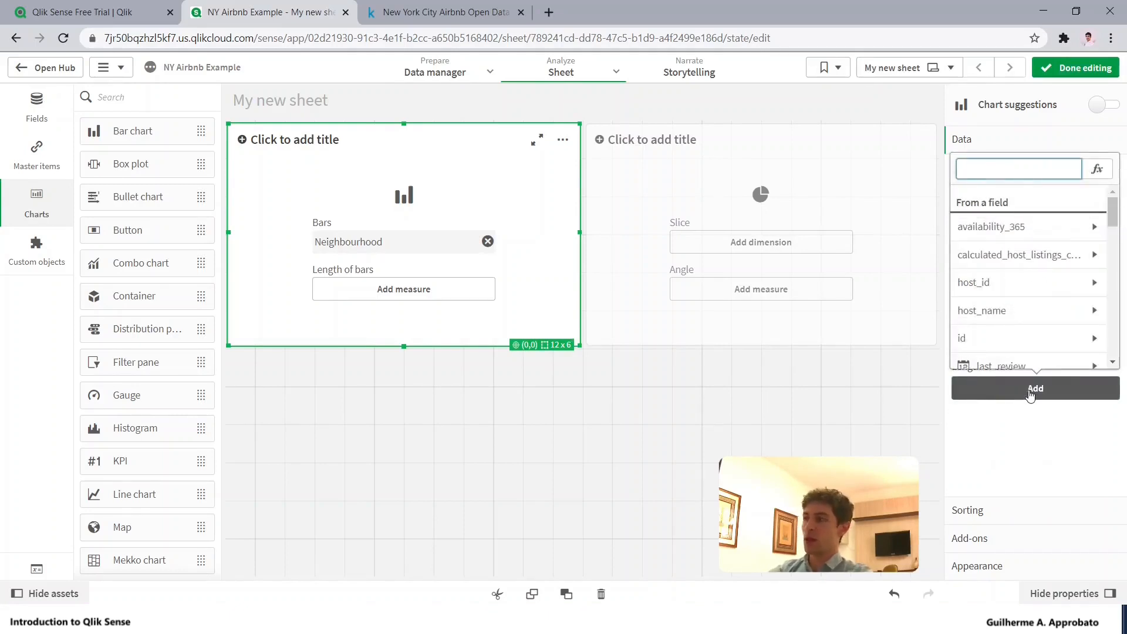
{"action": "left_click", "coordinate": [1034, 388]}
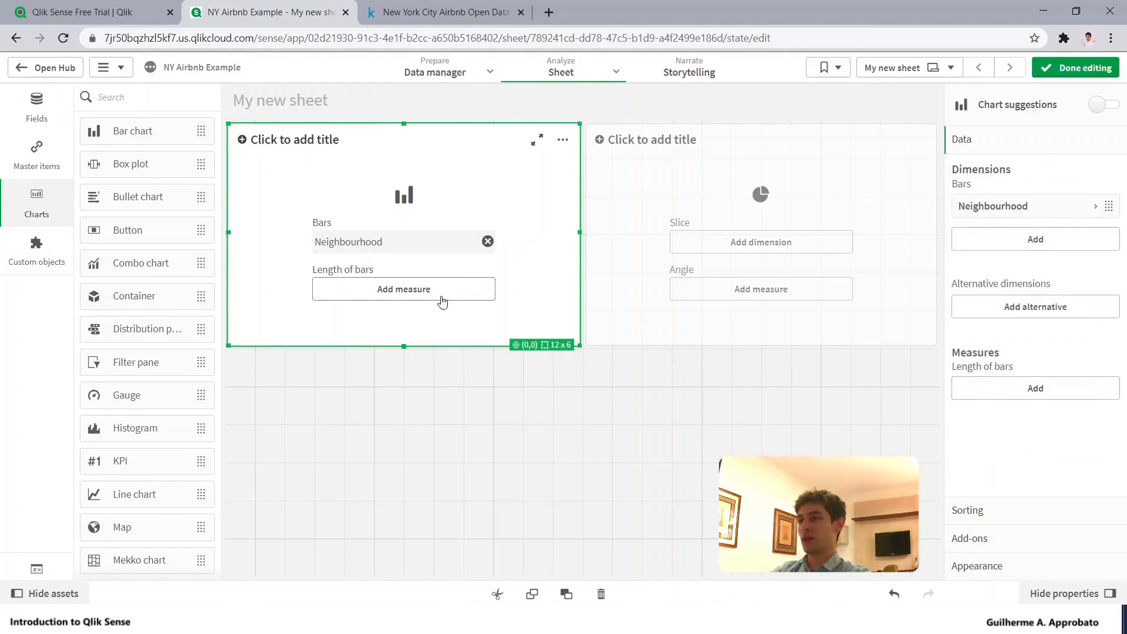
{"action": "left_click", "coordinate": [1034, 238]}
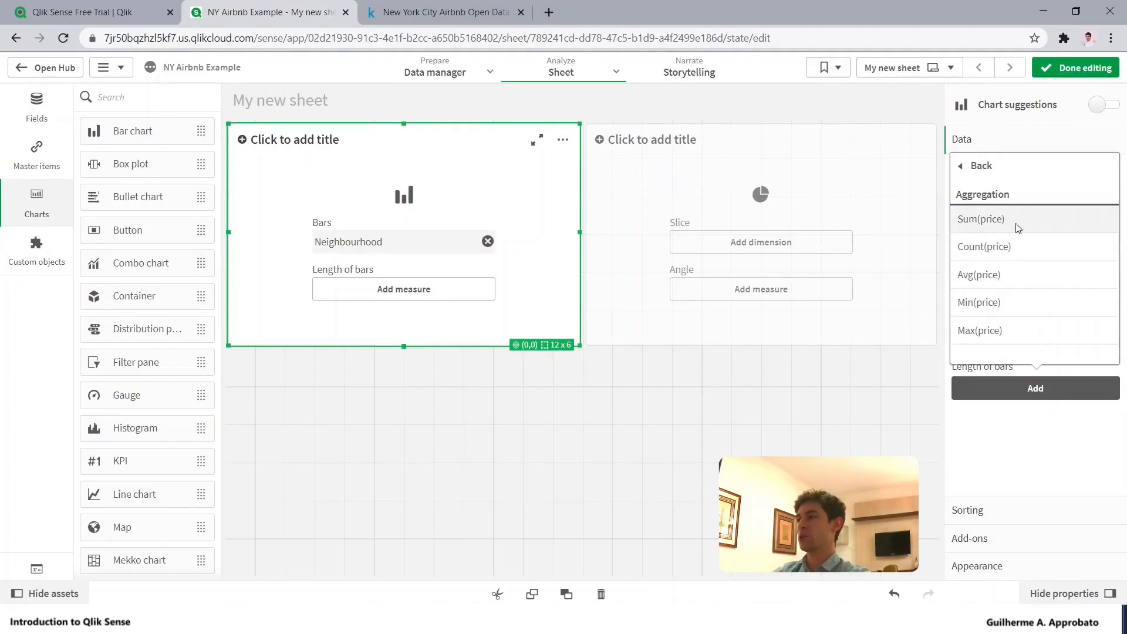
{"action": "mouse_move", "coordinate": [979, 301]}
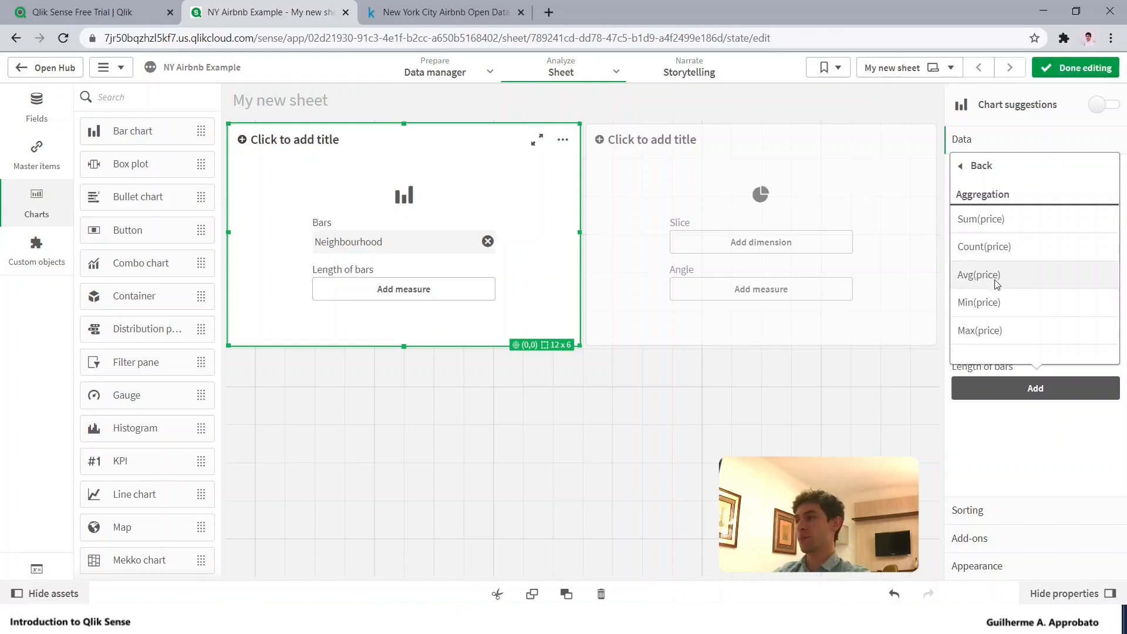
{"action": "mouse_move", "coordinate": [979, 275]}
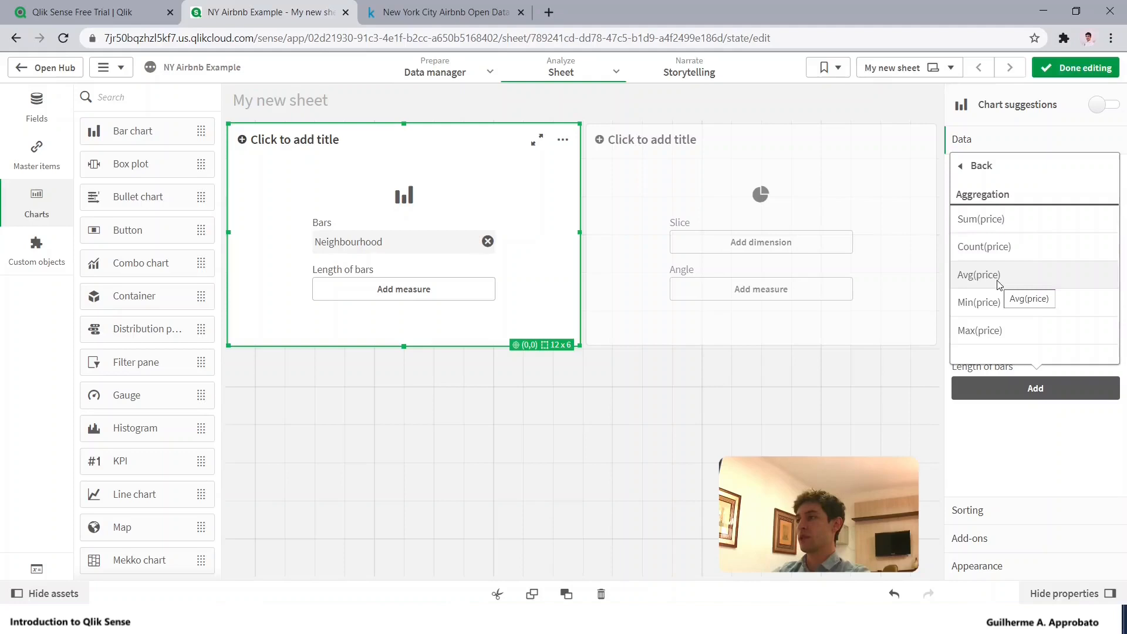
{"action": "left_click", "coordinate": [977, 274]}
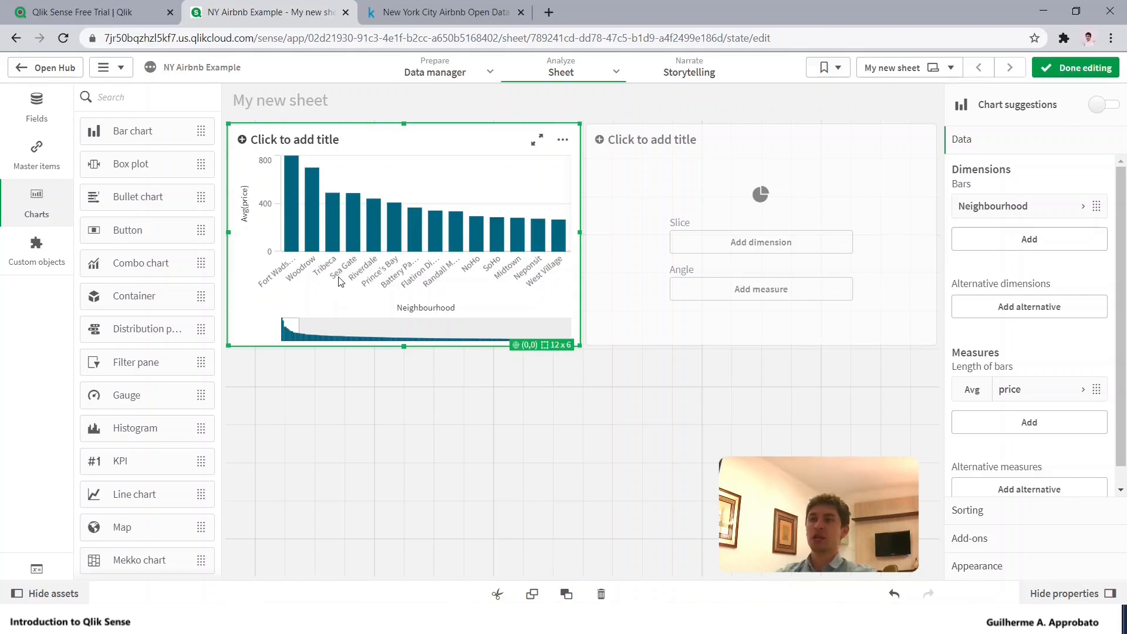
{"action": "mouse_move", "coordinate": [293, 257]}
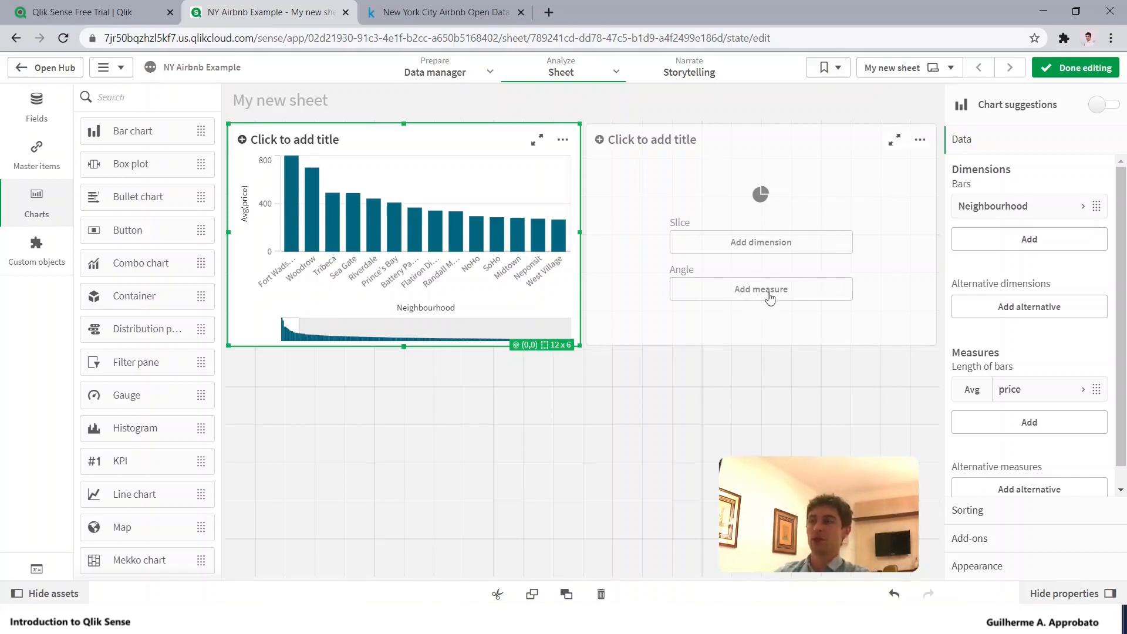
{"action": "mouse_move", "coordinate": [613, 306]}
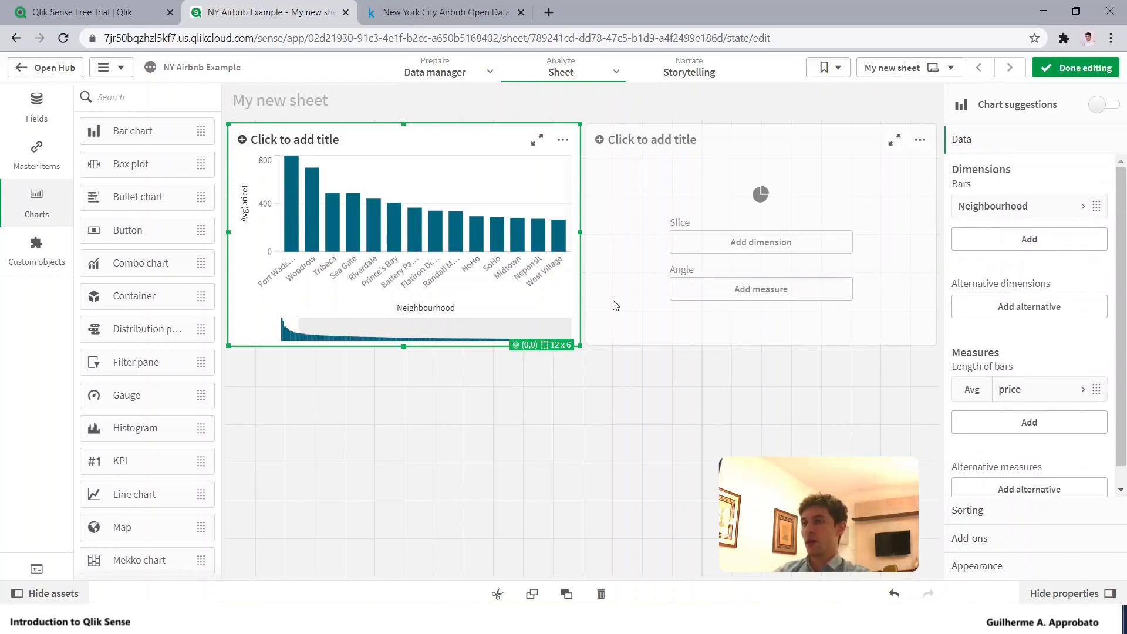
{"action": "mouse_move", "coordinate": [254, 234]}
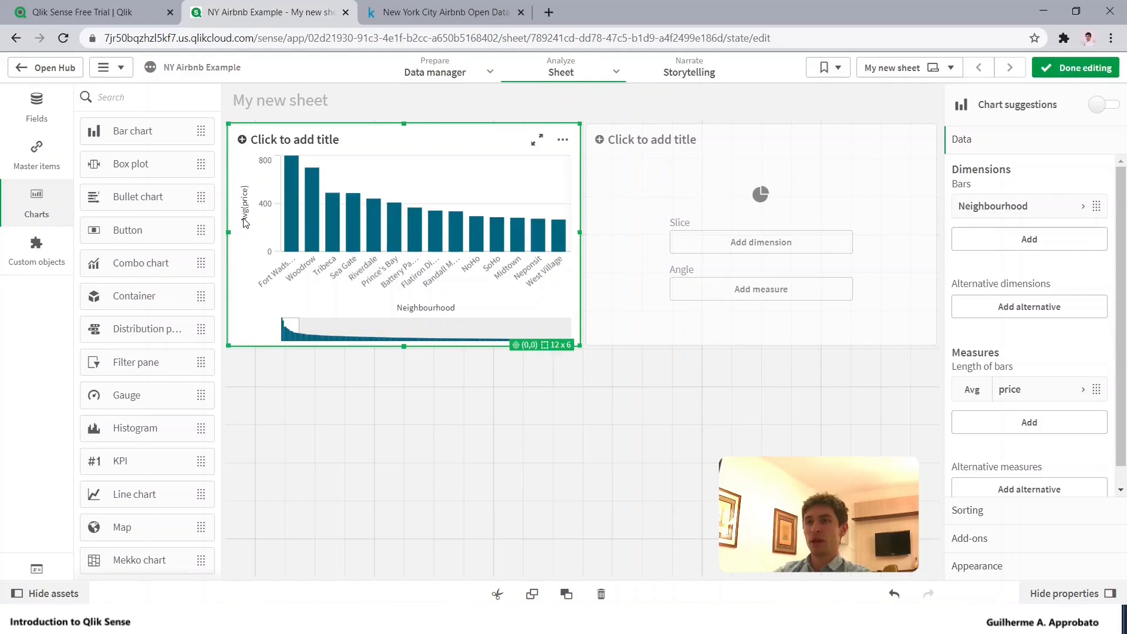
{"action": "mouse_move", "coordinate": [1019, 388]}
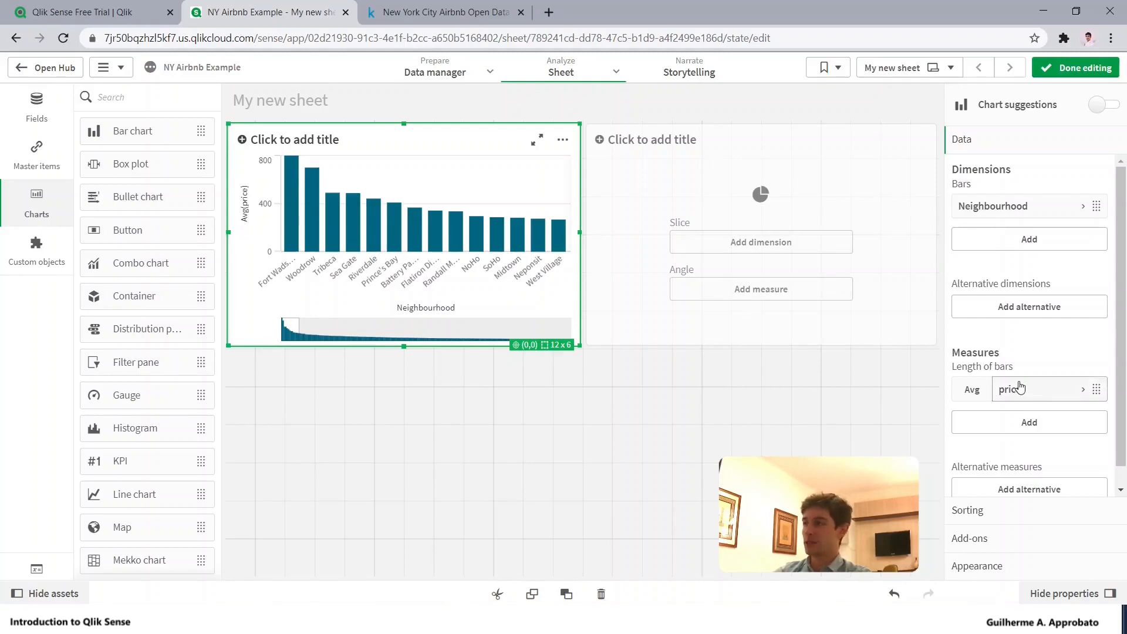
Label the measure 'Price' and set its number formatting to Money.
{"action": "left_click", "coordinate": [1031, 388]}
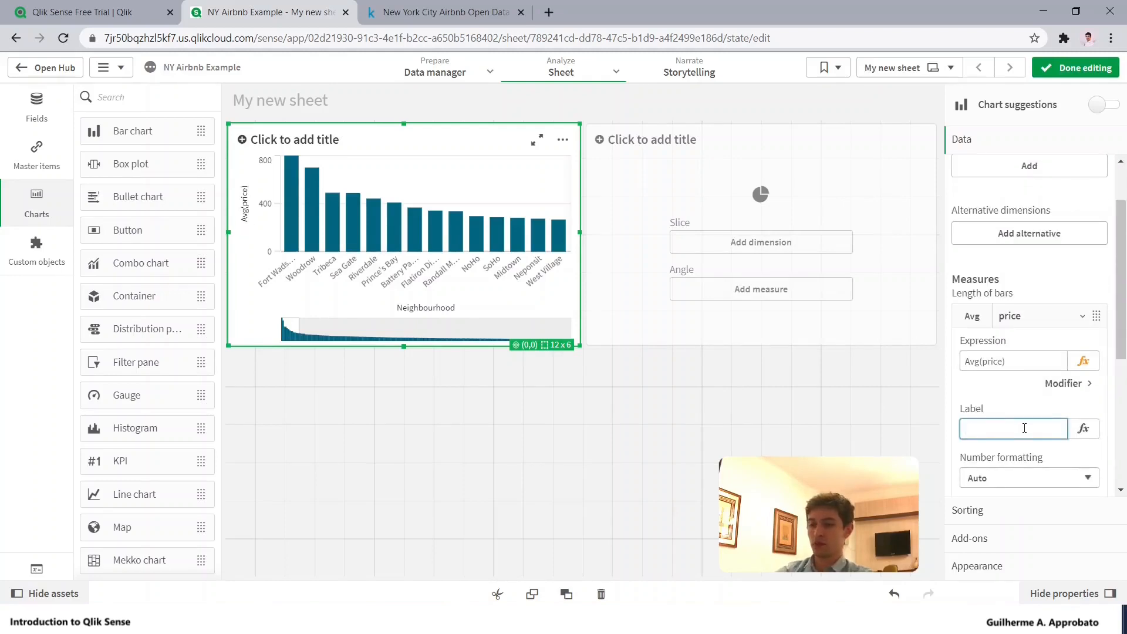
{"action": "type", "text": "Price"}
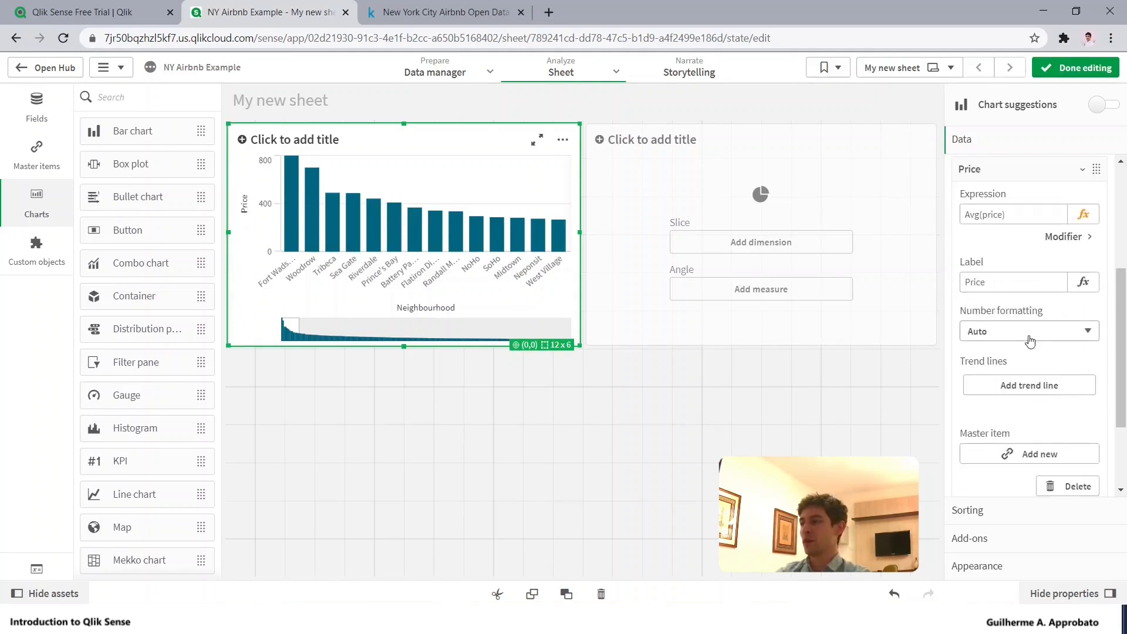
{"action": "left_click", "coordinate": [1028, 330]}
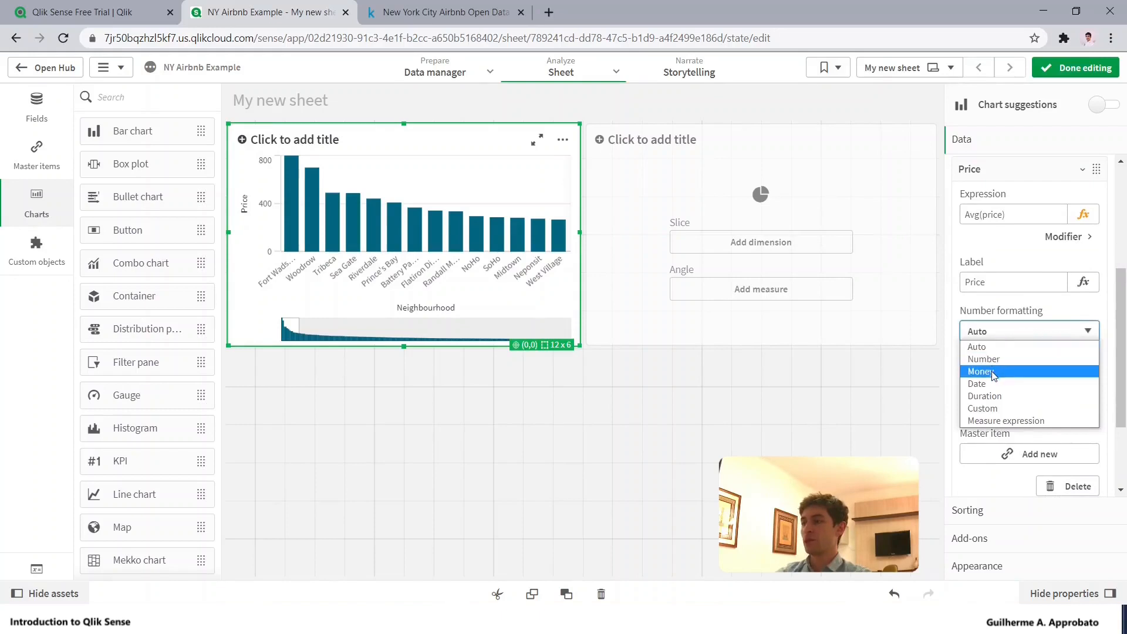
{"action": "left_click", "coordinate": [981, 371]}
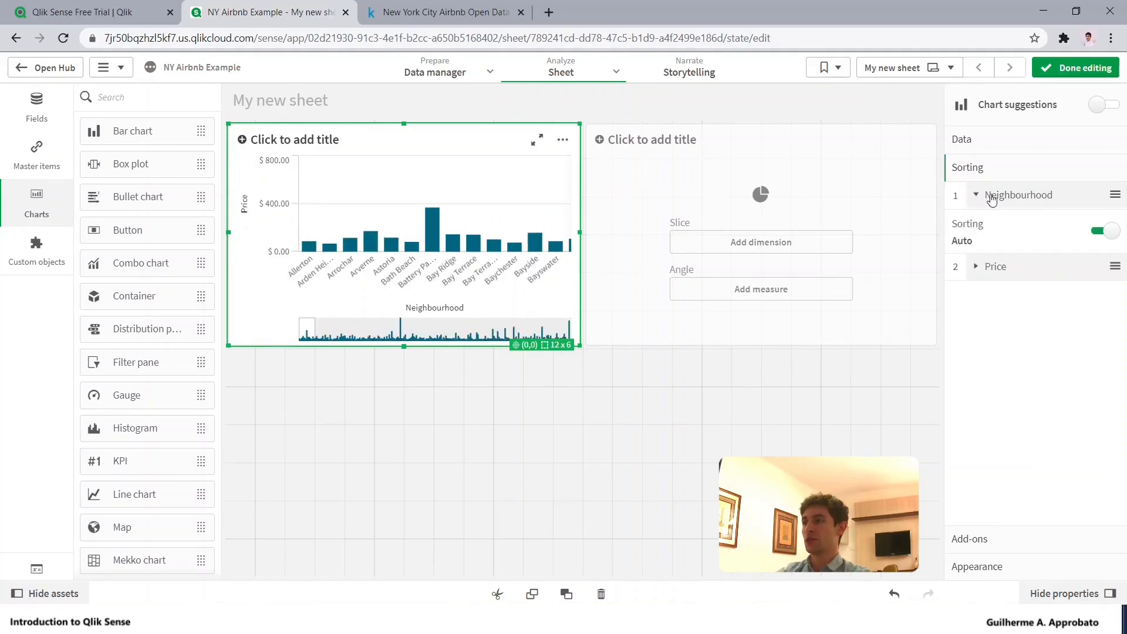
Turn off Auto sorting for Neighbourhood so Price sorts bars from highest to lowest.
{"action": "left_click", "coordinate": [1100, 231]}
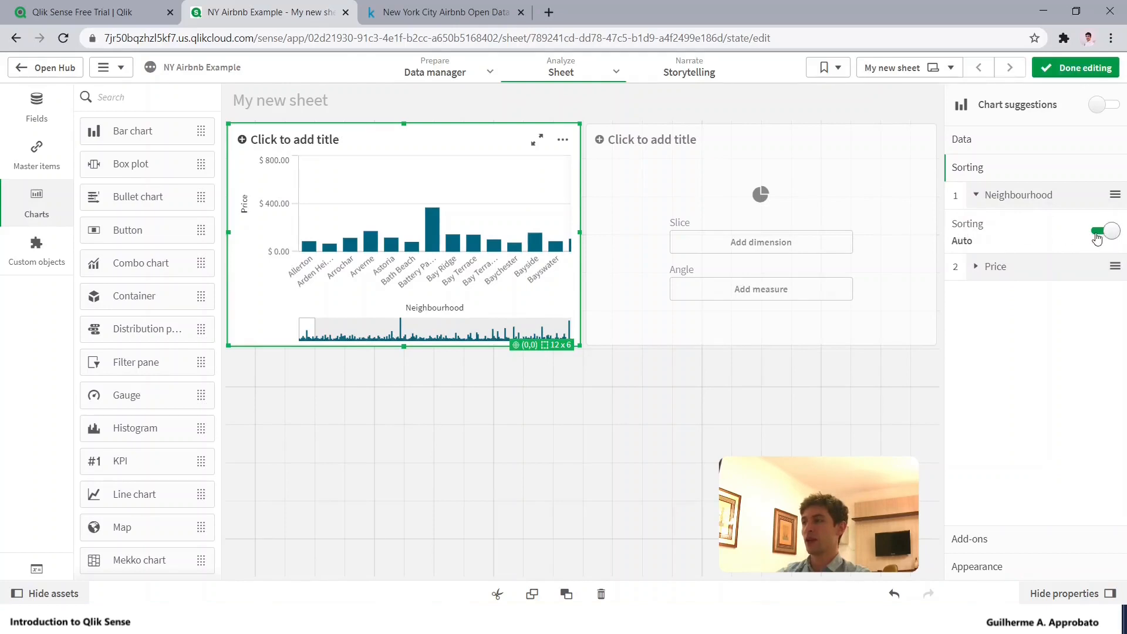
{"action": "left_click", "coordinate": [1098, 230]}
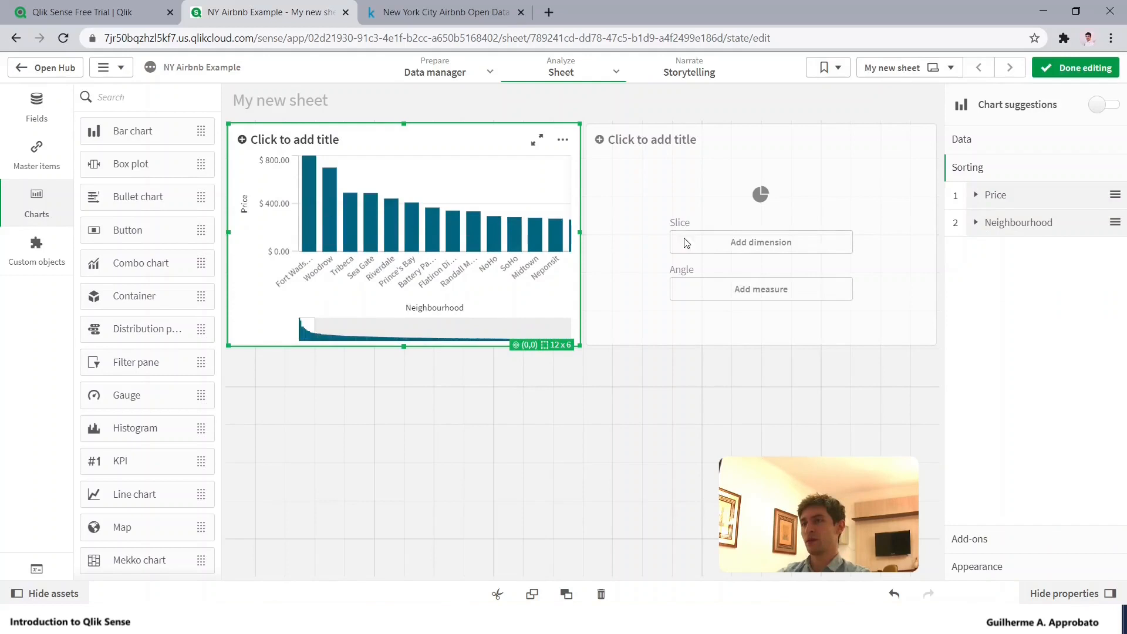
{"action": "mouse_move", "coordinate": [996, 544]}
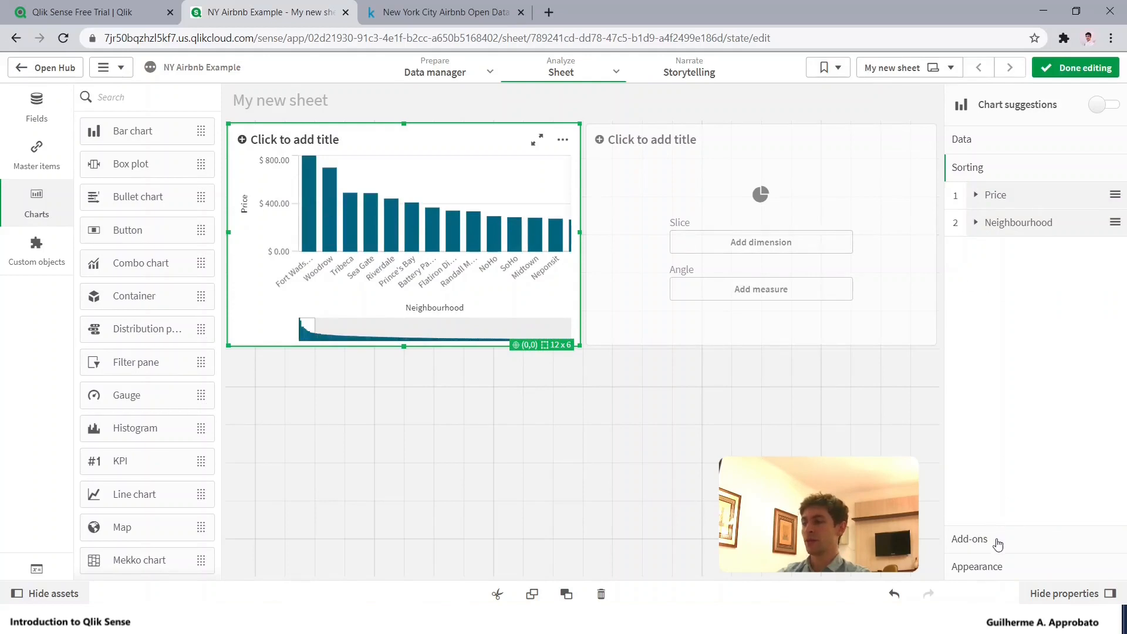
{"action": "left_click", "coordinate": [970, 538]}
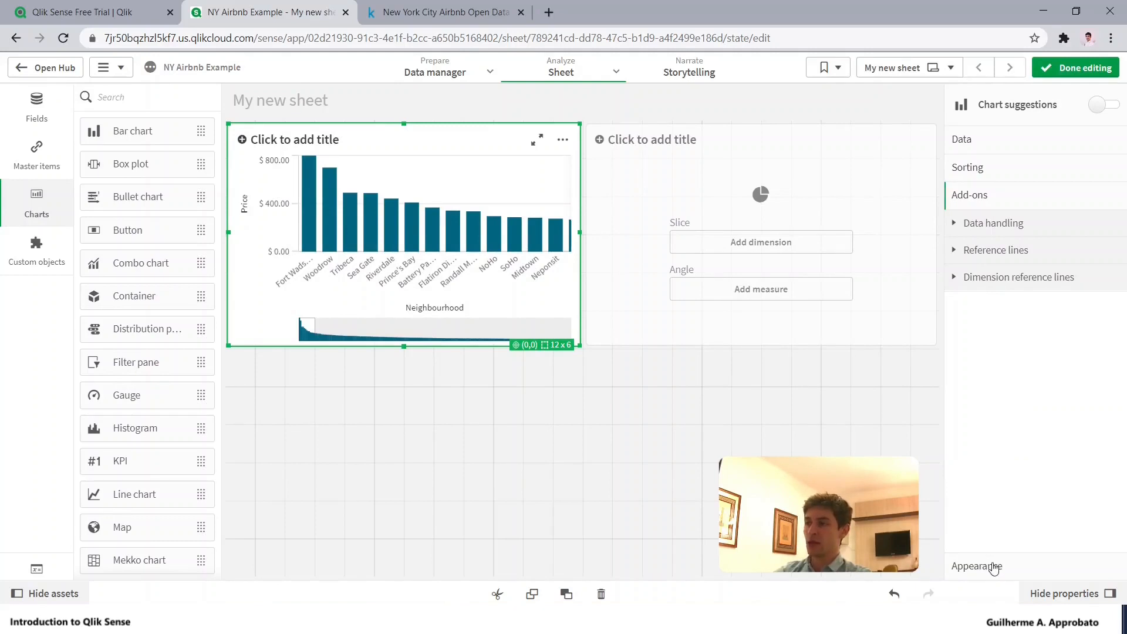
Title the bar chart 'Average price by neighbourhood' in the Appearance settings.
{"action": "left_click", "coordinate": [976, 223]}
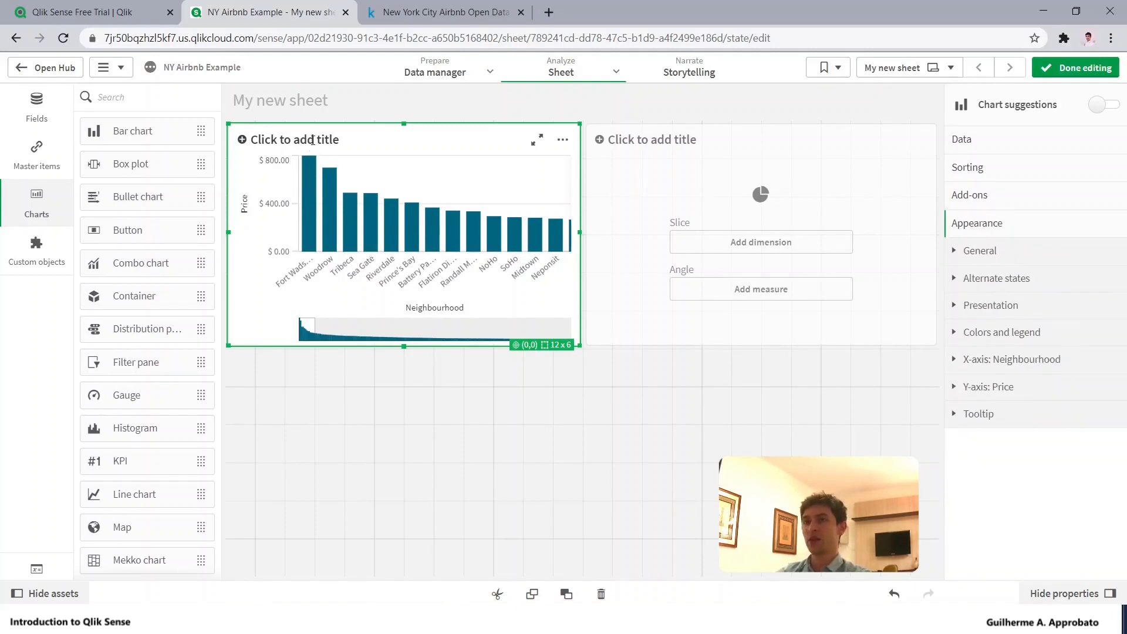
{"action": "type", "text": "Average price by"}
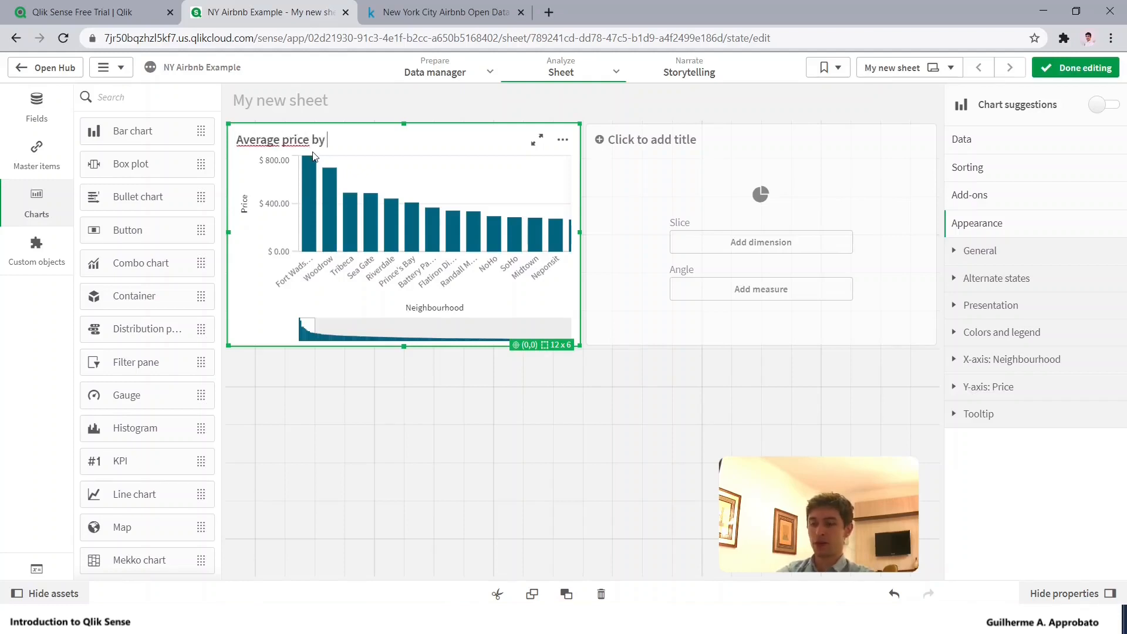
{"action": "type", "text": "neighbourhood"}
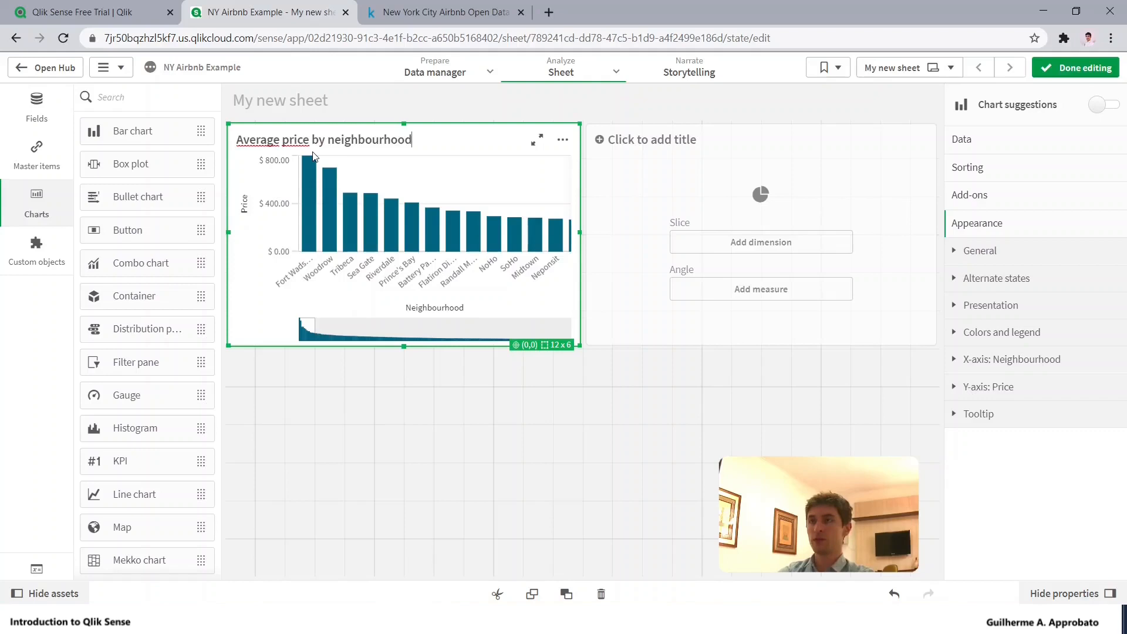
Review the General subtitle and footnote fields, leaving both blank.
{"action": "left_click", "coordinate": [978, 250]}
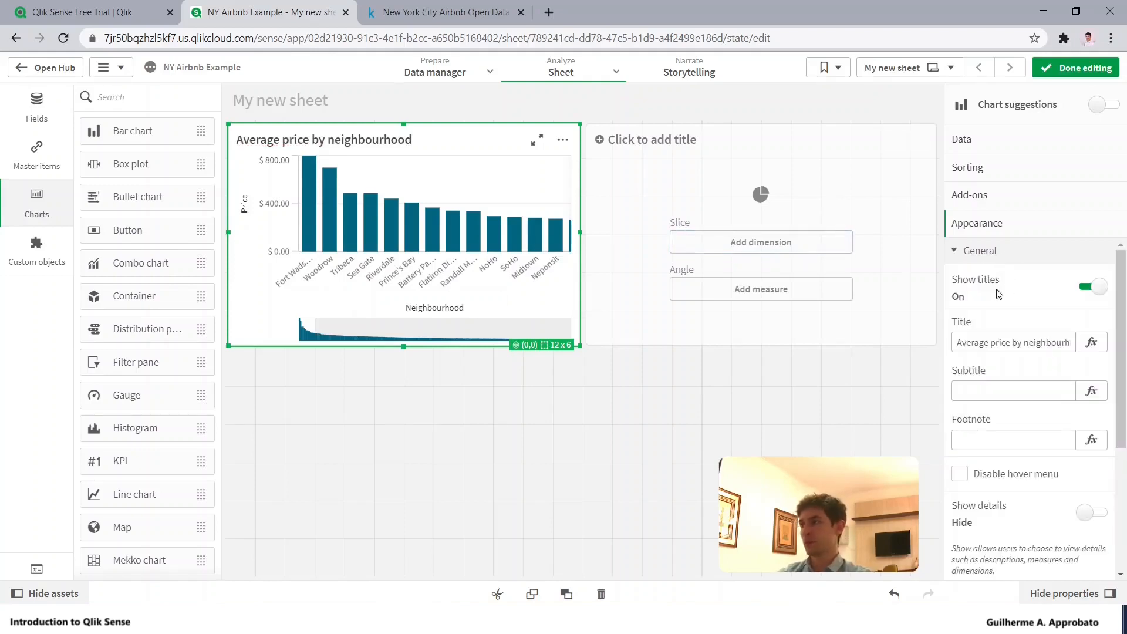
{"action": "left_click", "coordinate": [979, 250]}
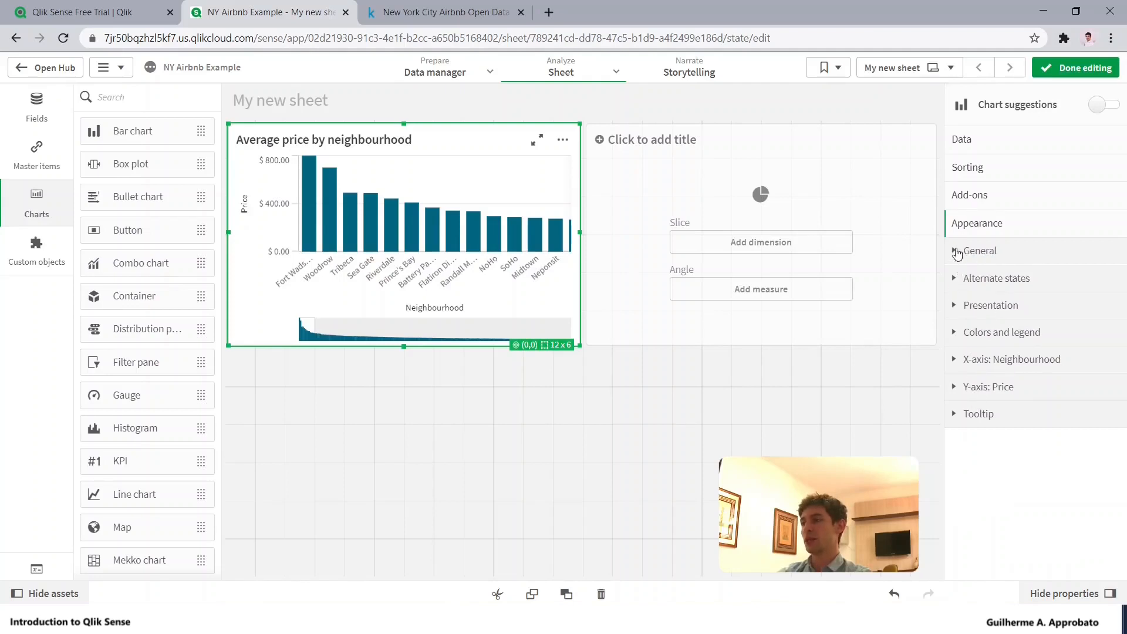
{"action": "left_click", "coordinate": [979, 250]}
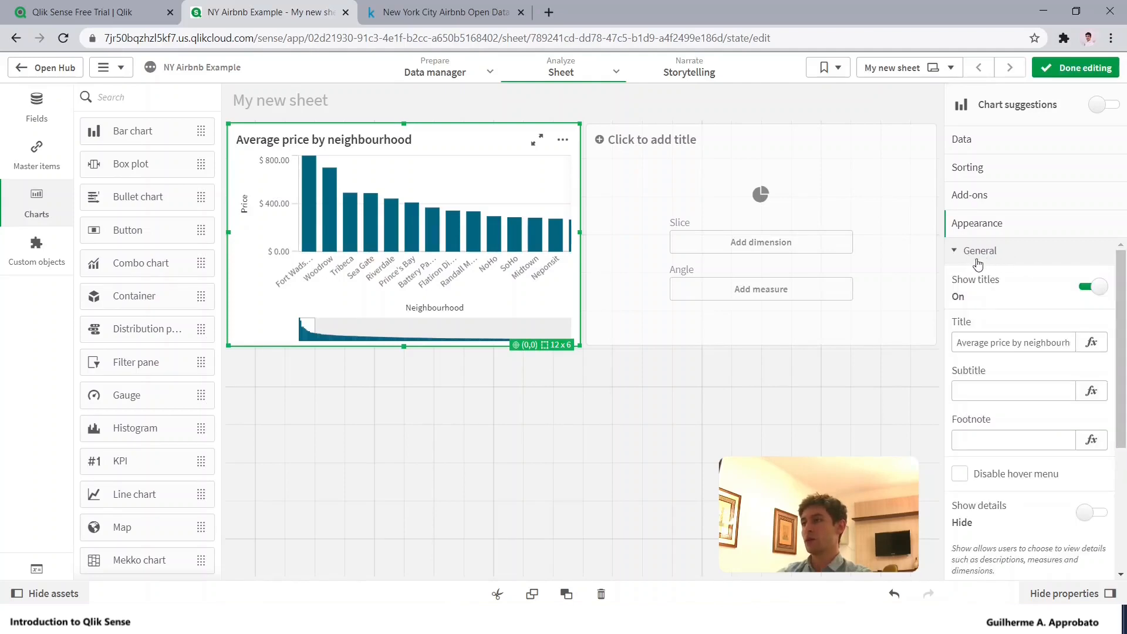
{"action": "left_click", "coordinate": [1013, 390]}
{"action": "type", "text": "Subtitle"}
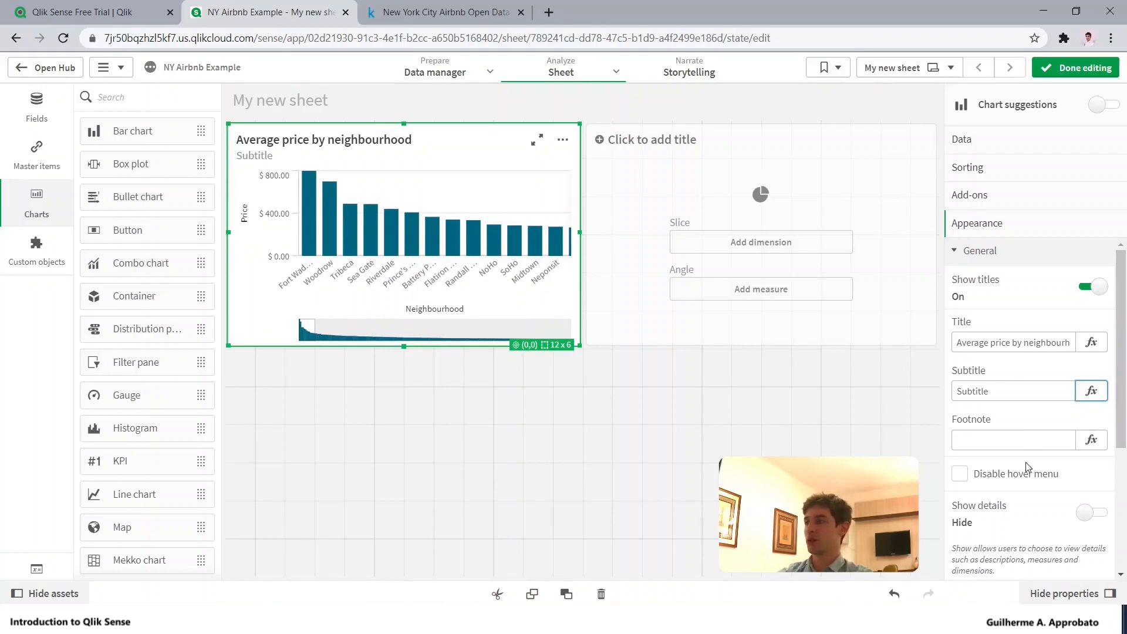
{"action": "type", "text": "Footnote"}
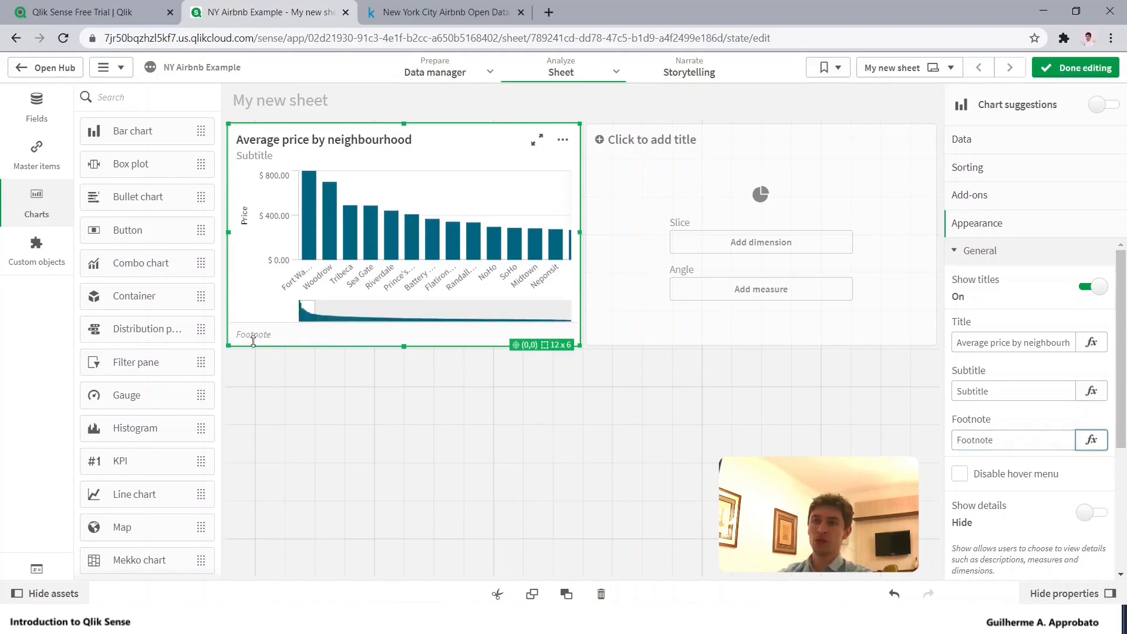
{"action": "left_click", "coordinate": [1013, 439]}
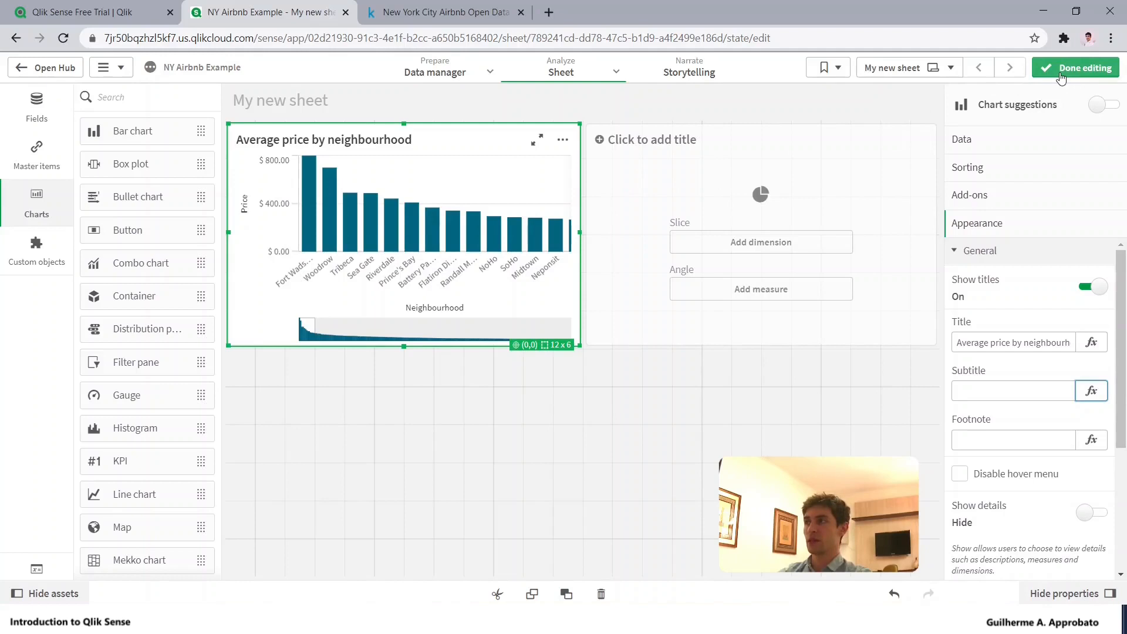
Finish editing, scroll the price chart's mini-chart and expand the chart to full screen.
{"action": "left_click", "coordinate": [1075, 66]}
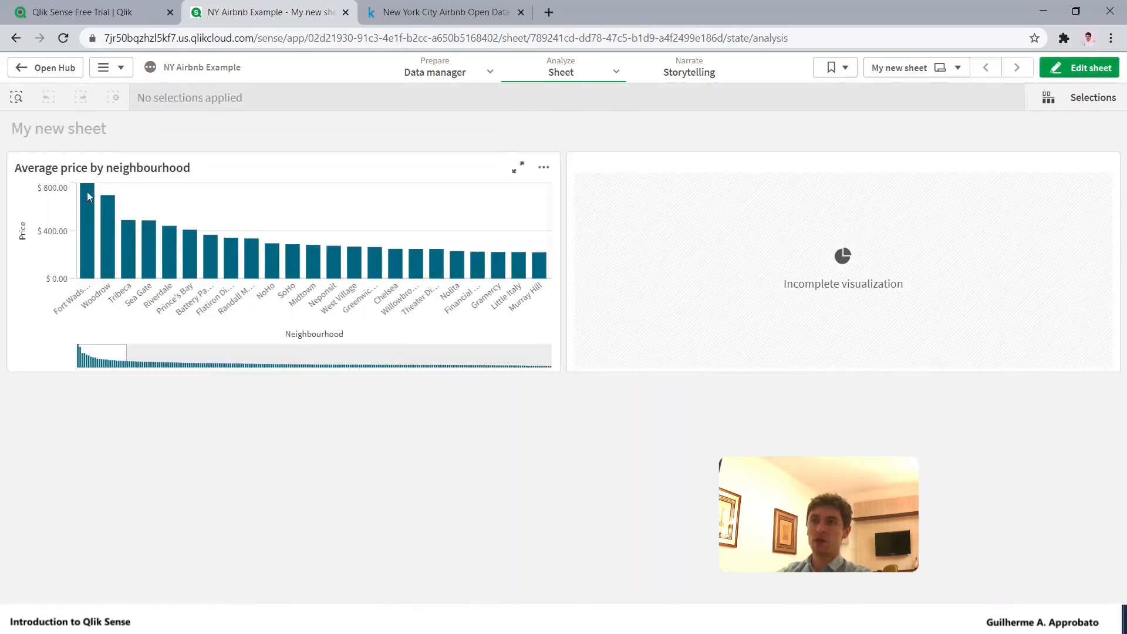
{"action": "left_click_drag", "start_coordinate": [101, 351], "coordinate": [121, 351]}
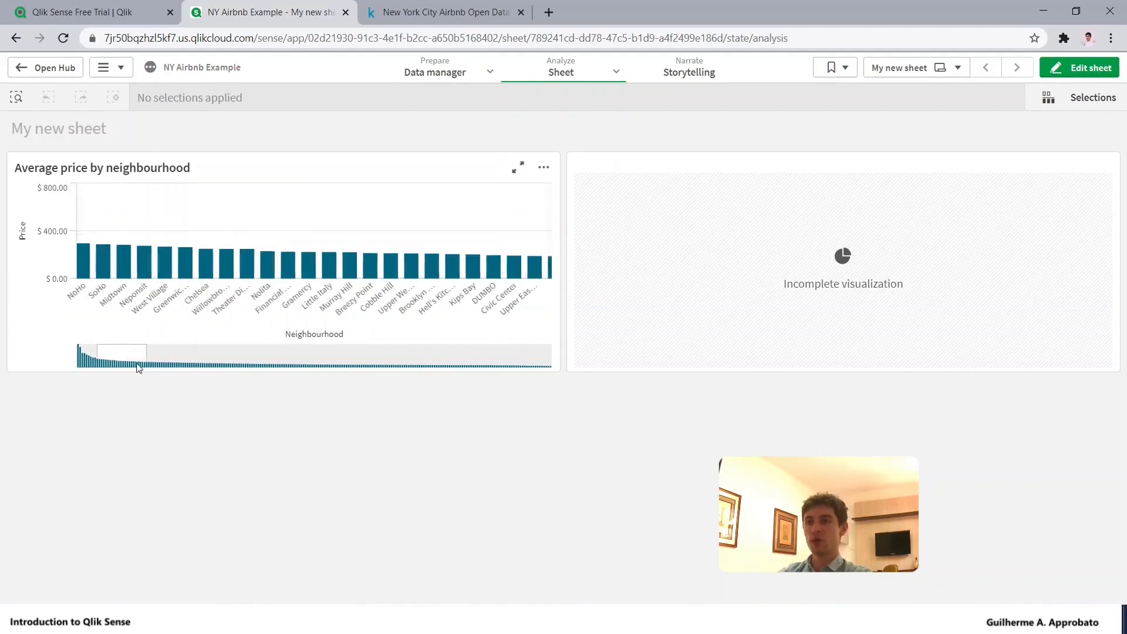
{"action": "left_click_drag", "start_coordinate": [120, 351], "coordinate": [248, 356]}
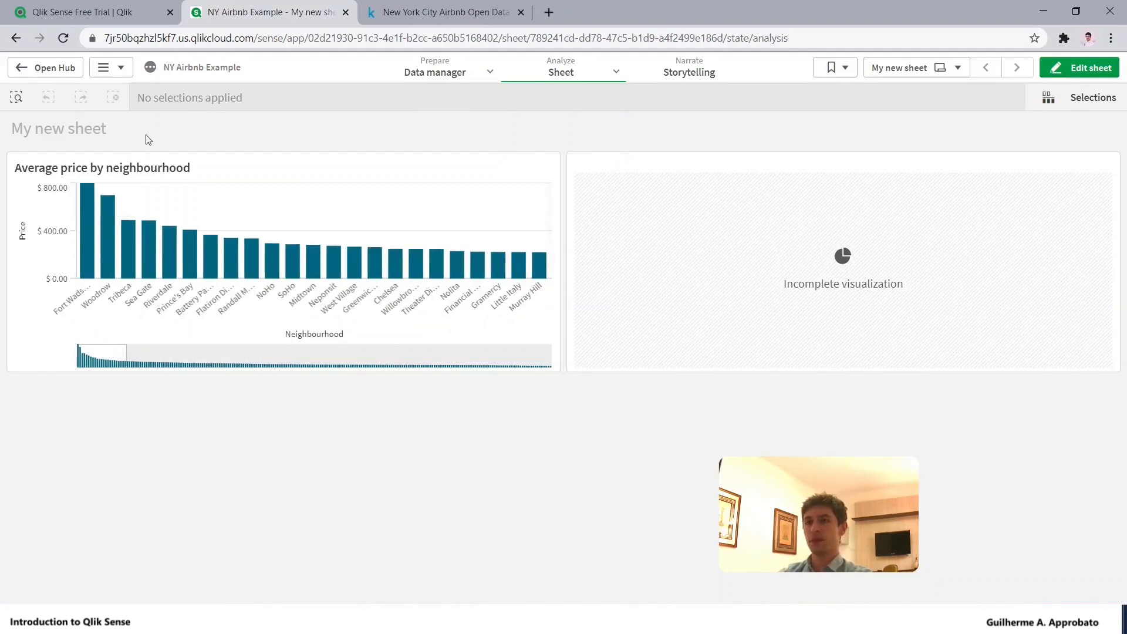
{"action": "mouse_move", "coordinate": [518, 168]}
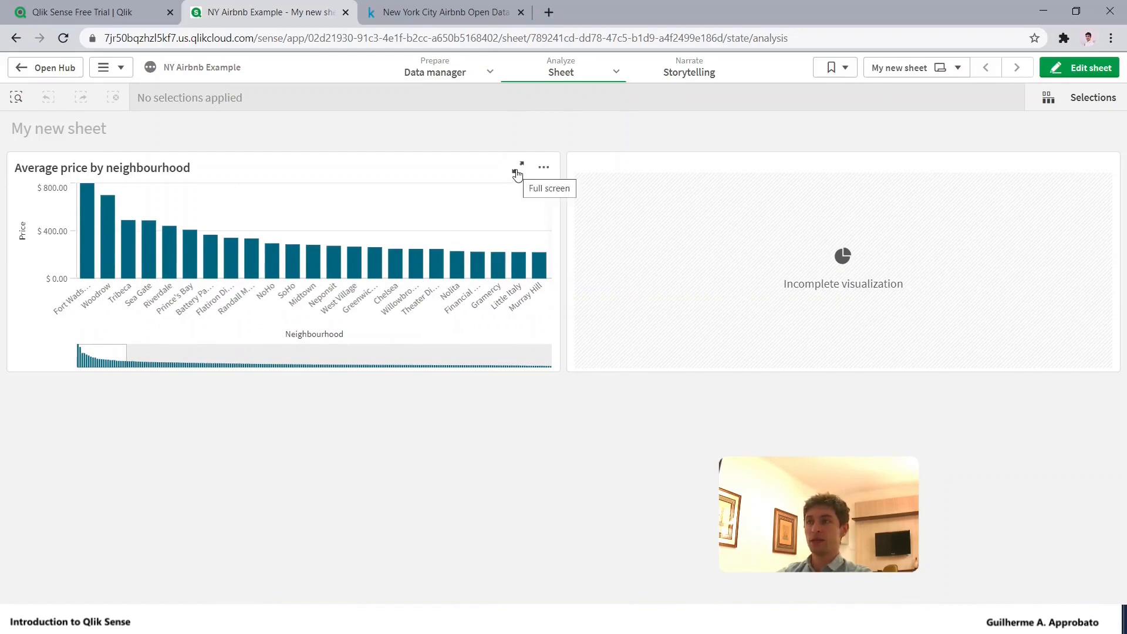
{"action": "left_click", "coordinate": [519, 167]}
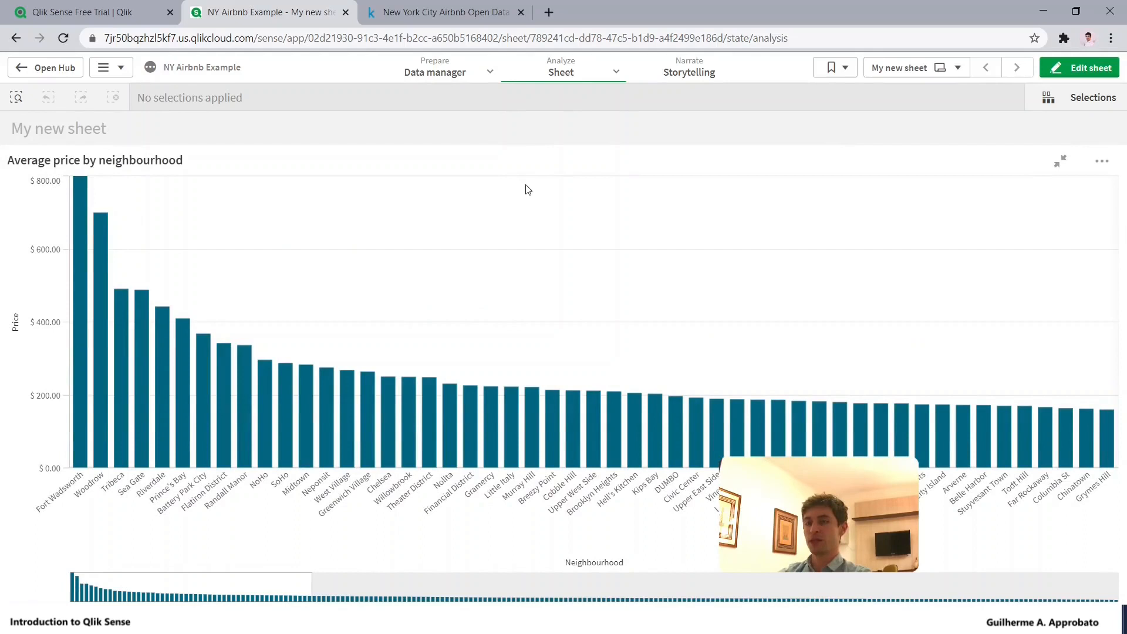
{"action": "mouse_move", "coordinate": [1060, 161]}
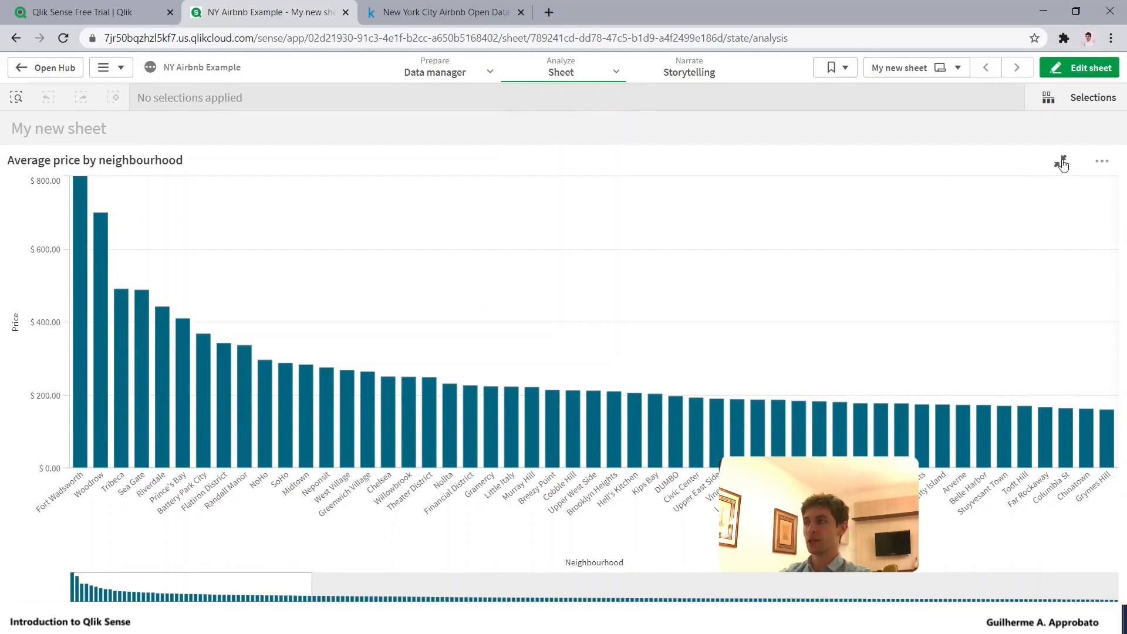